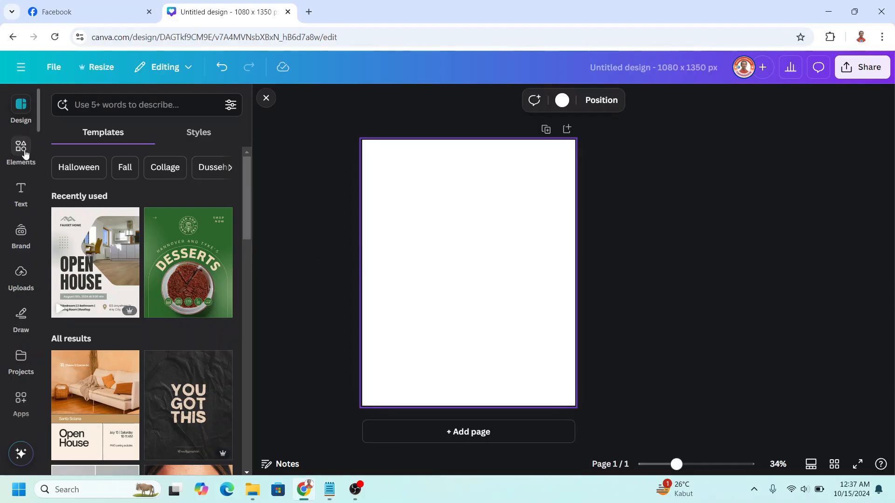
- Add the recently used coconut image and a plain square shape to the blank page
{"action": "left_click", "coordinate": [20, 151]}
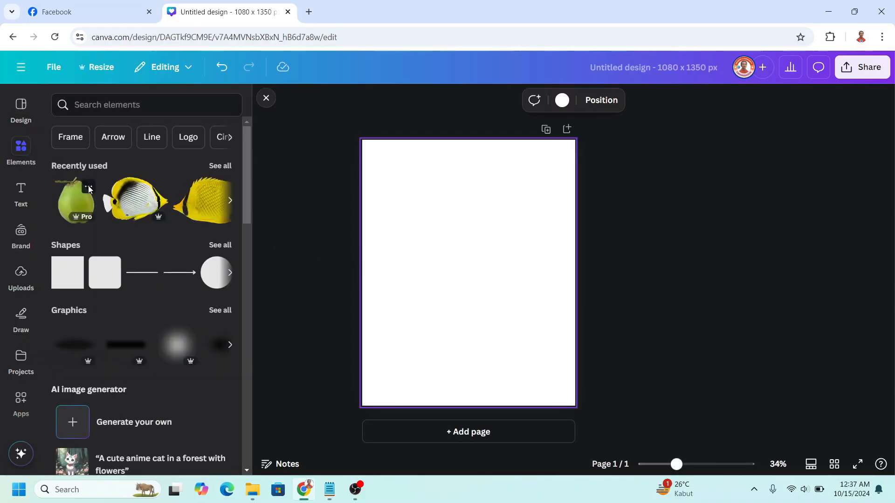
{"action": "mouse_move", "coordinate": [74, 206]}
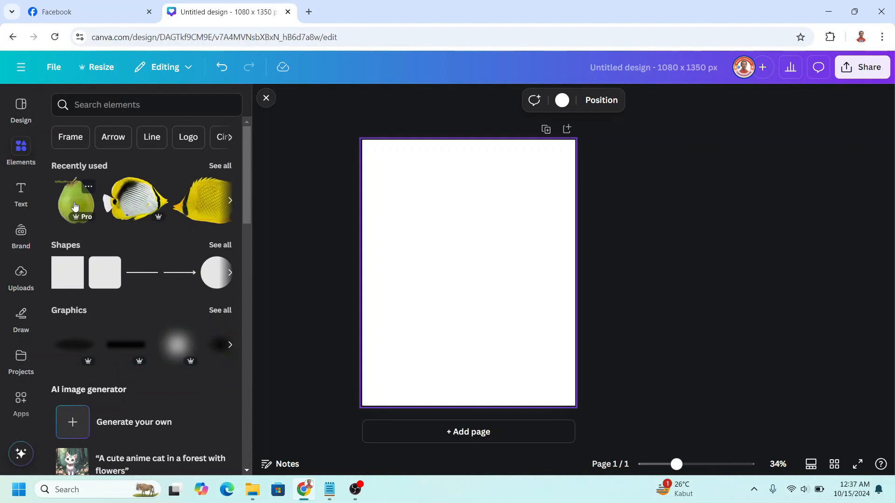
{"action": "left_click", "coordinate": [74, 199]}
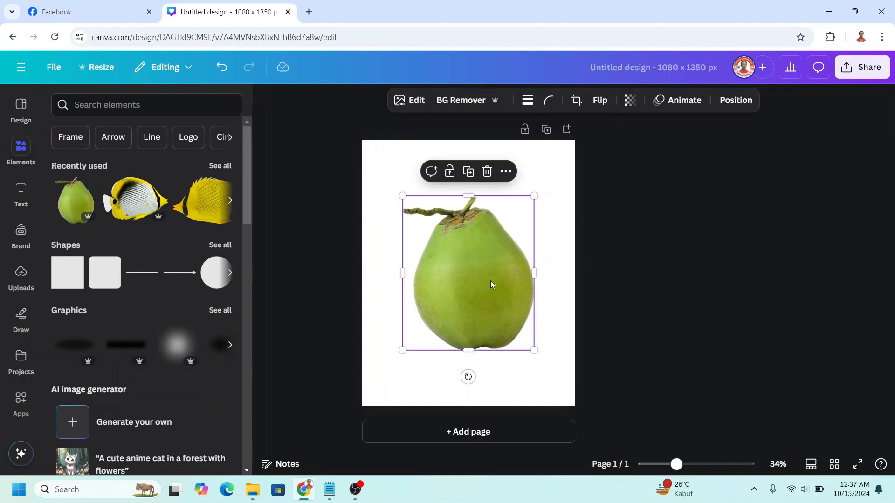
{"action": "left_click", "coordinate": [74, 265]}
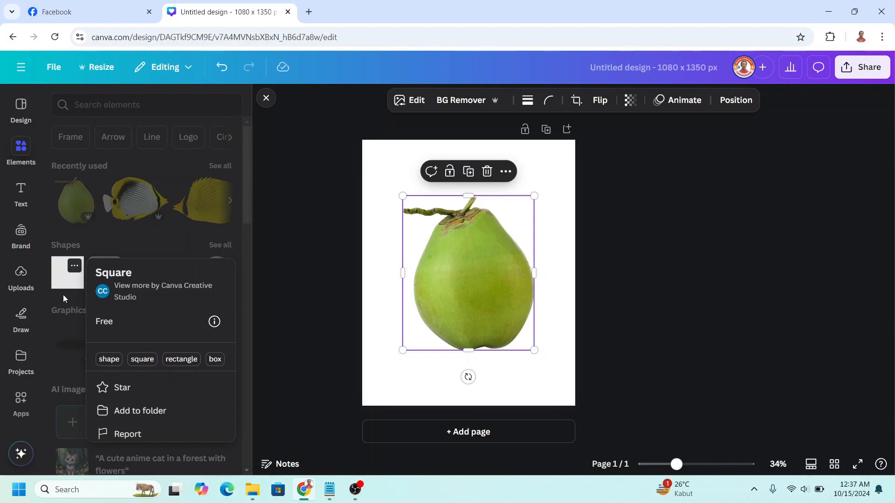
{"action": "left_click", "coordinate": [67, 273]}
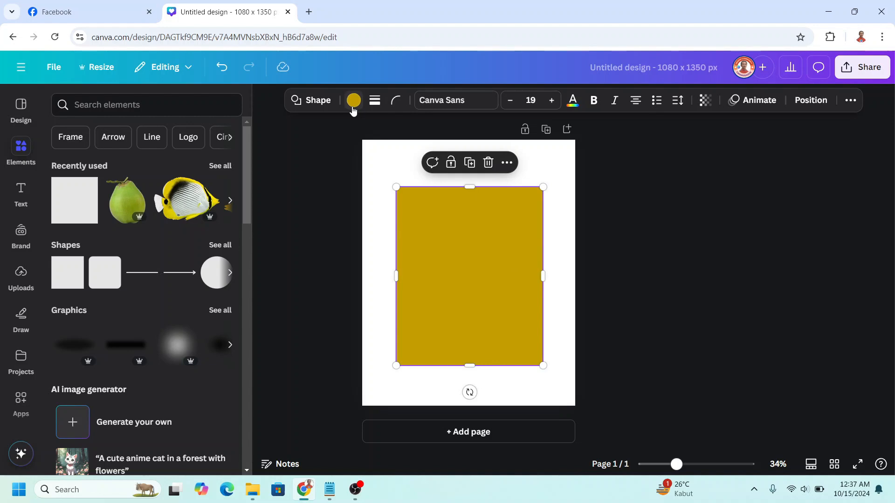
- Colour the square light yellow and send it behind the coconut
{"action": "left_click", "coordinate": [353, 100]}
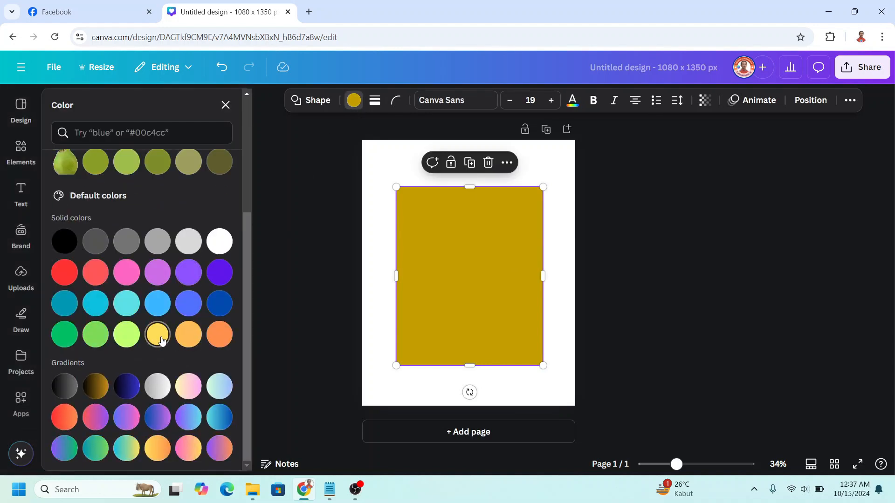
{"action": "right_click", "coordinate": [468, 274]}
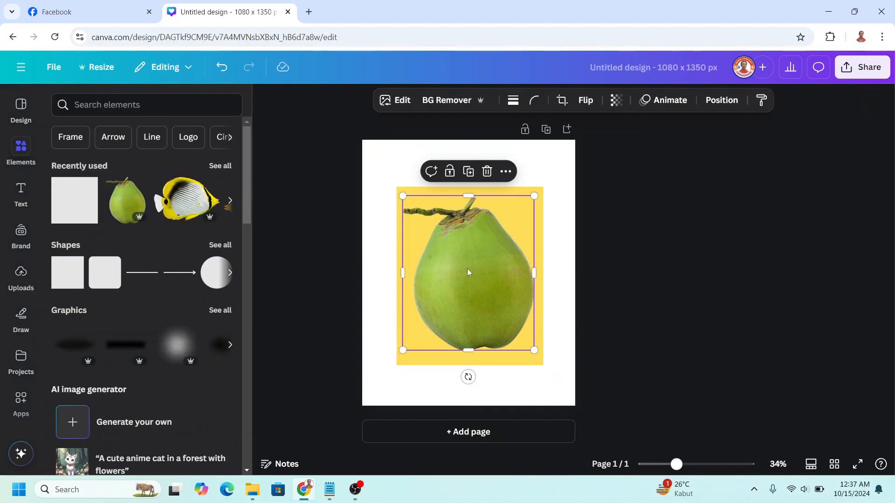
- Apply a custom Duotone with white highlights and shadows, making the coconut a white silhouette
{"action": "left_click", "coordinate": [395, 100]}
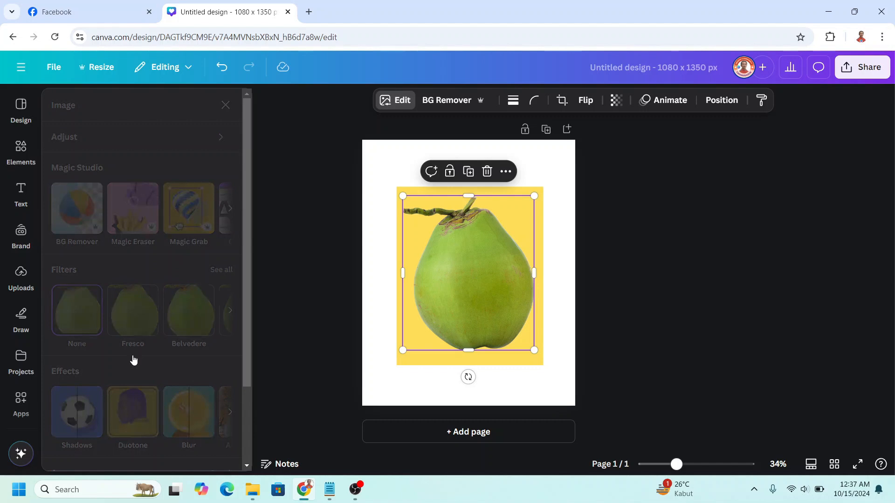
{"action": "left_click", "coordinate": [131, 412]}
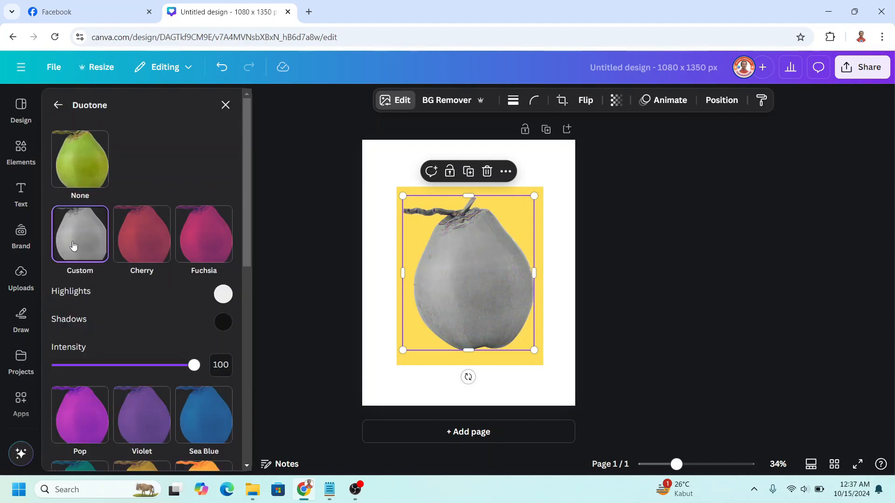
{"action": "left_click", "coordinate": [223, 294]}
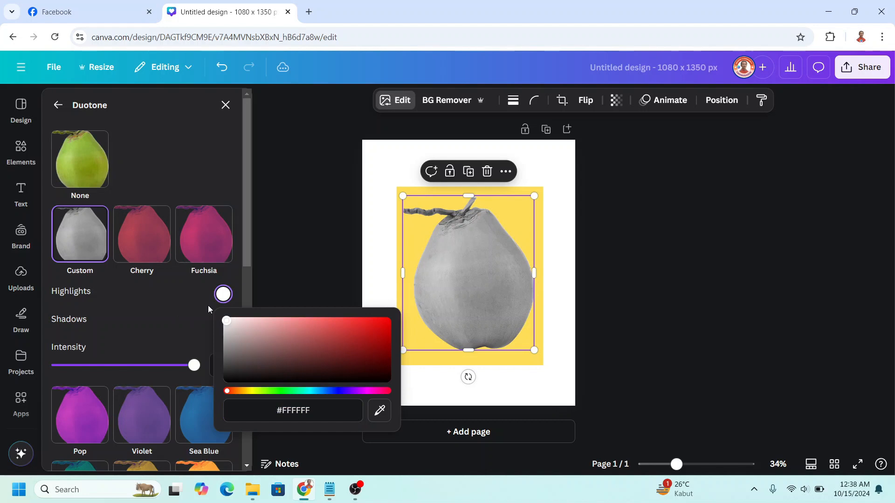
{"action": "mouse_move", "coordinate": [215, 379]}
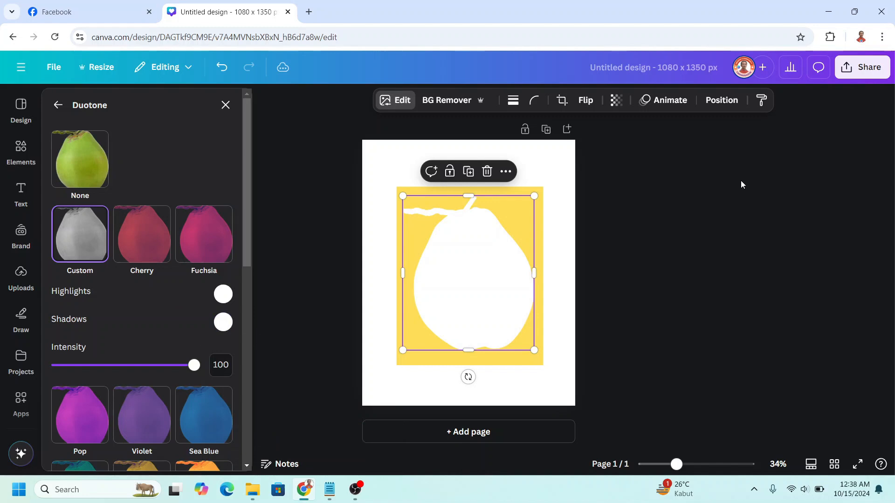
{"action": "left_click", "coordinate": [862, 67]}
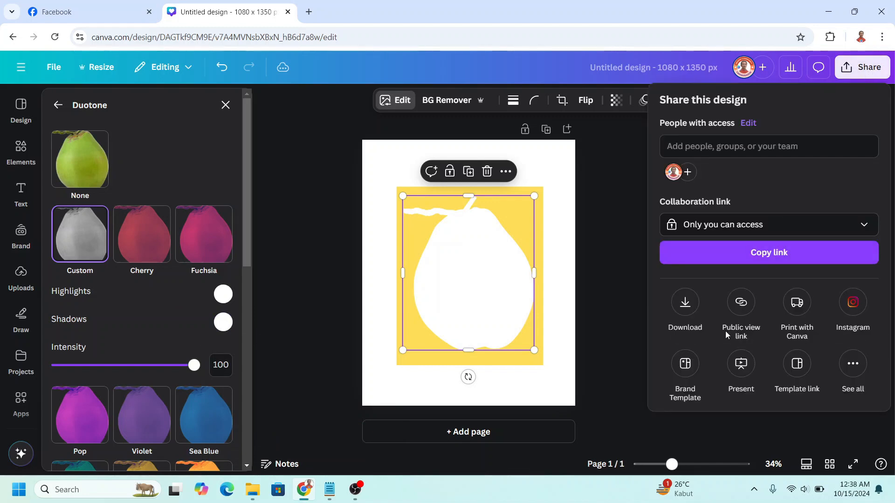
- Download the design as a PNG, then add a blank second page
{"action": "left_click", "coordinate": [684, 308]}
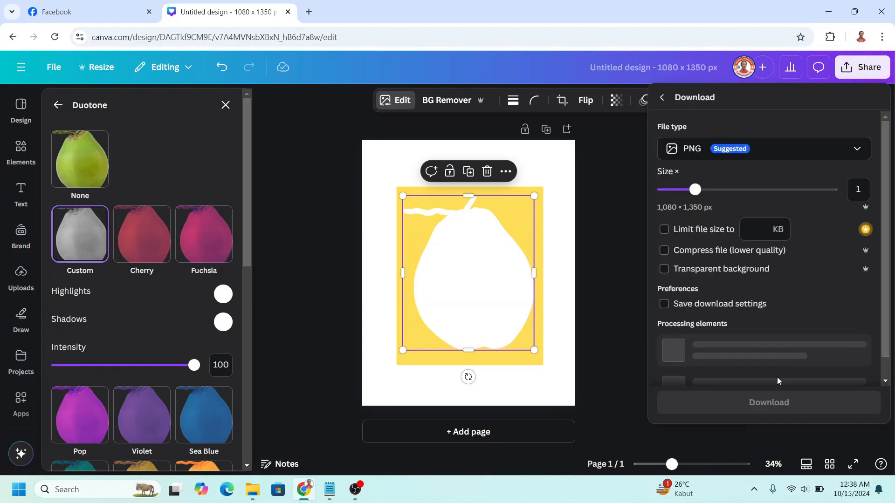
{"action": "left_click", "coordinate": [768, 403]}
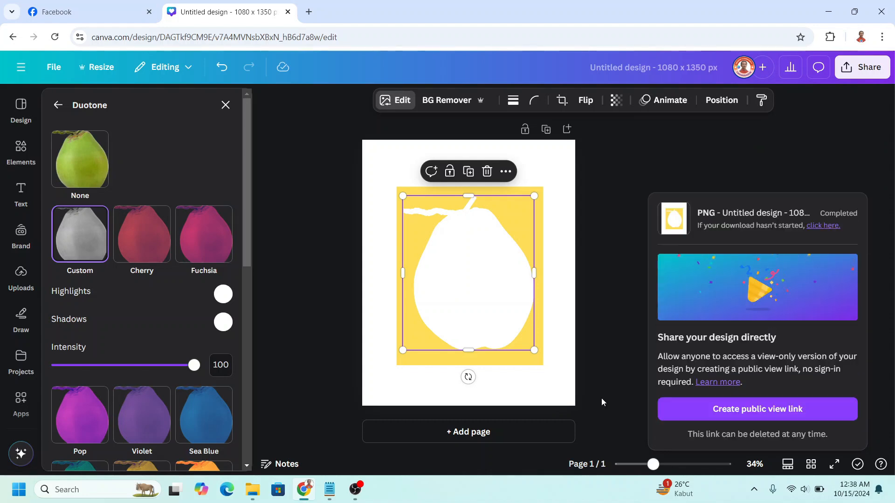
{"action": "left_click", "coordinate": [467, 432]}
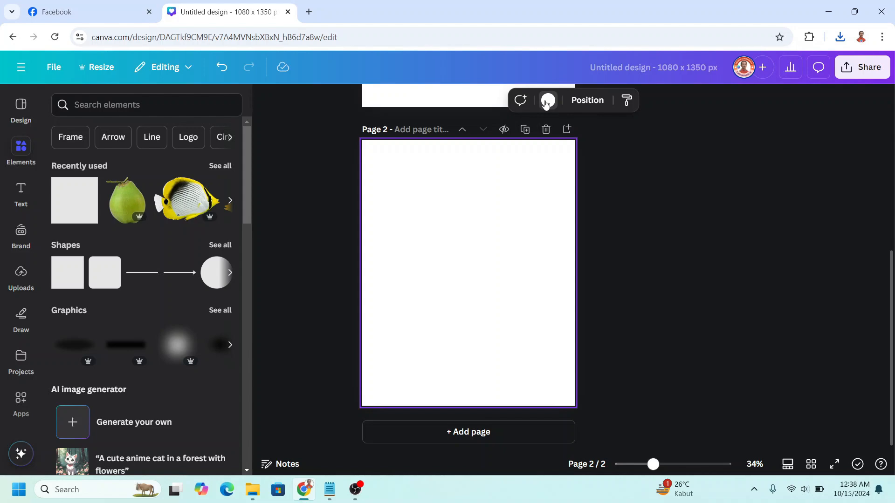
- Give page 2 a grey background and insert the downloaded silhouette PNG
{"action": "left_click", "coordinate": [546, 100]}
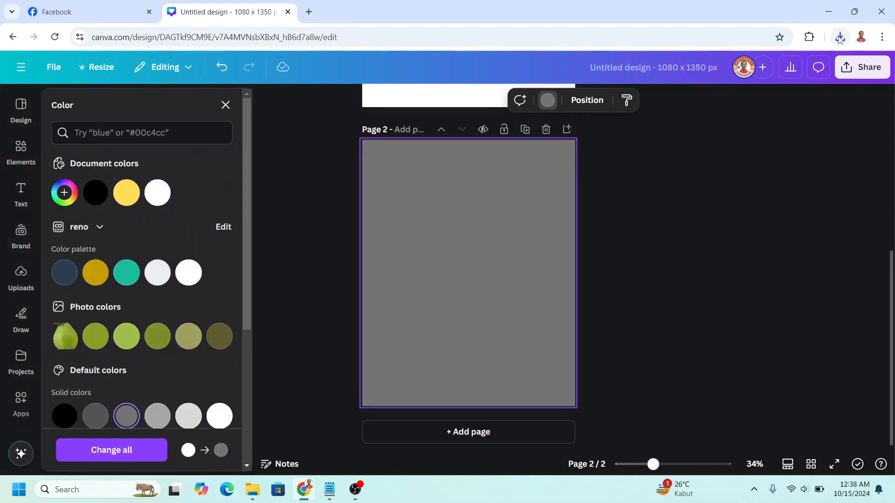
{"action": "left_click", "coordinate": [839, 37]}
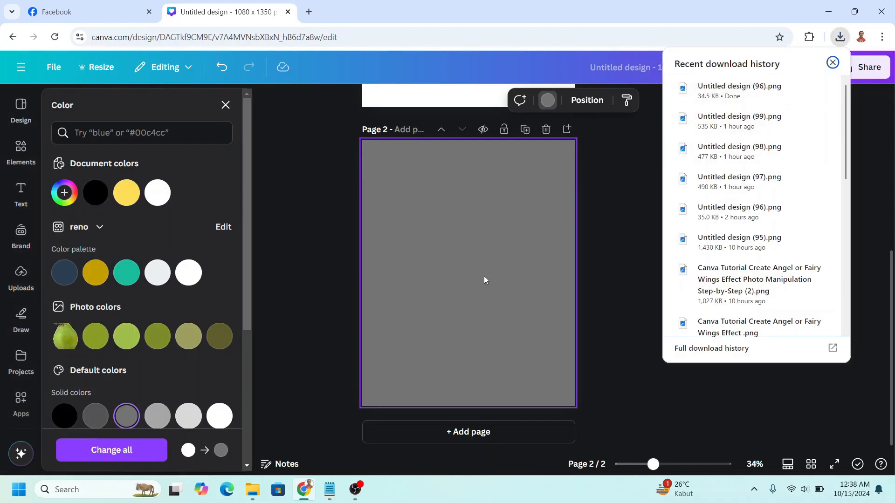
{"action": "left_click", "coordinate": [468, 274]}
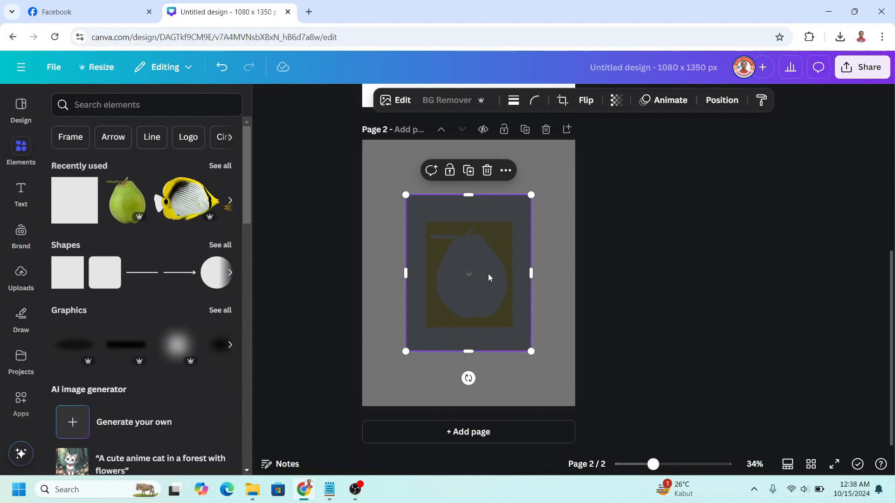
- Copy the yellow square and white coconut silhouette from page 1 for page 2
{"action": "left_click", "coordinate": [447, 100]}
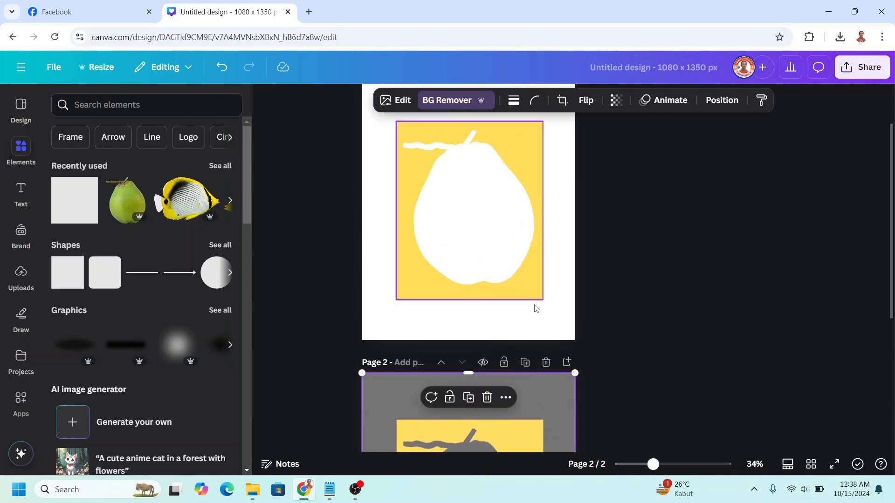
{"action": "left_click", "coordinate": [468, 209]}
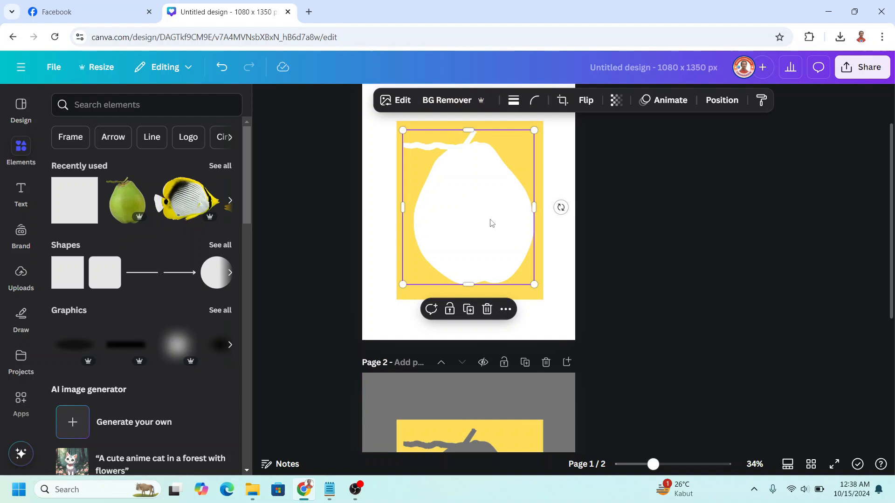
{"action": "right_click", "coordinate": [492, 223]}
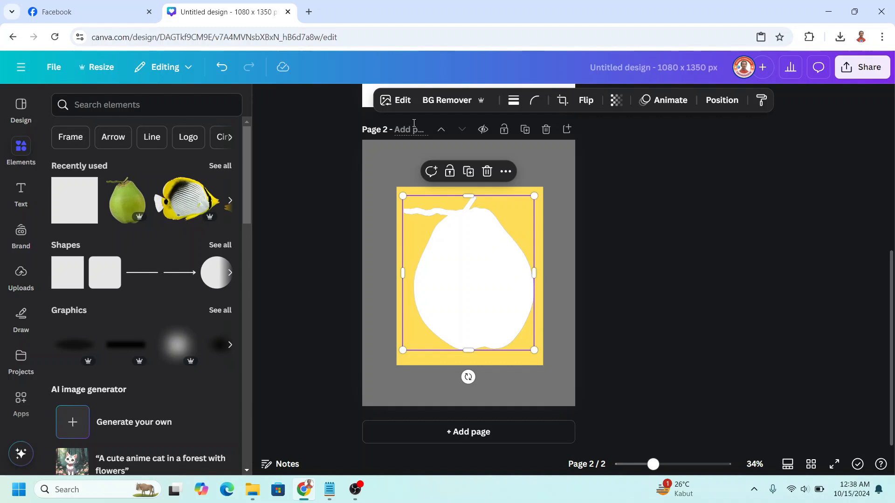
- Remove the Duotone from page 2's coconut copy so it turns green again
{"action": "left_click", "coordinate": [402, 99]}
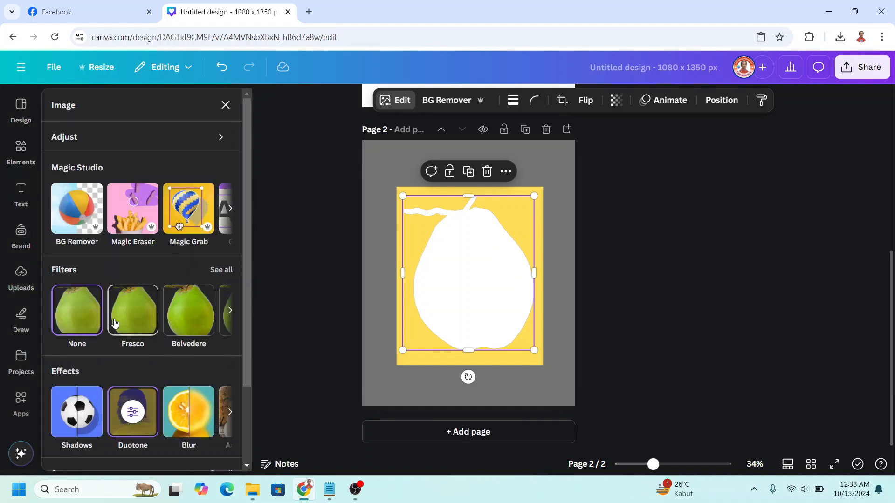
{"action": "left_click", "coordinate": [131, 411]}
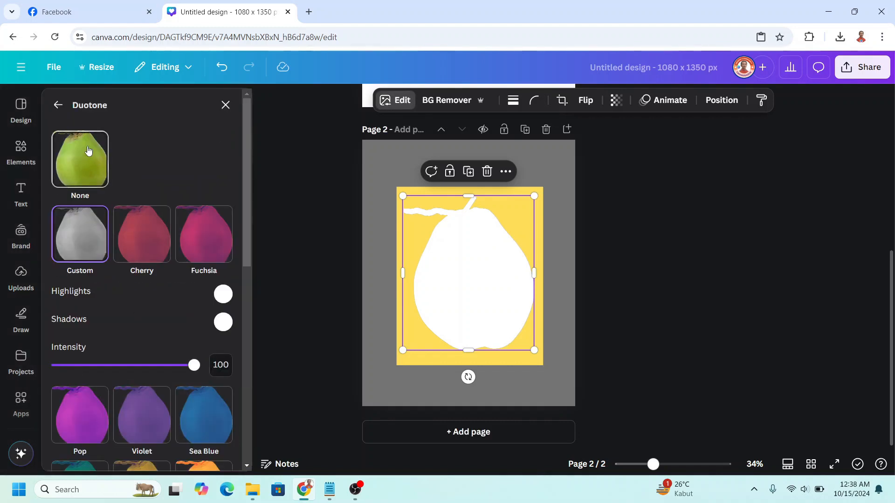
{"action": "left_click", "coordinate": [79, 159]}
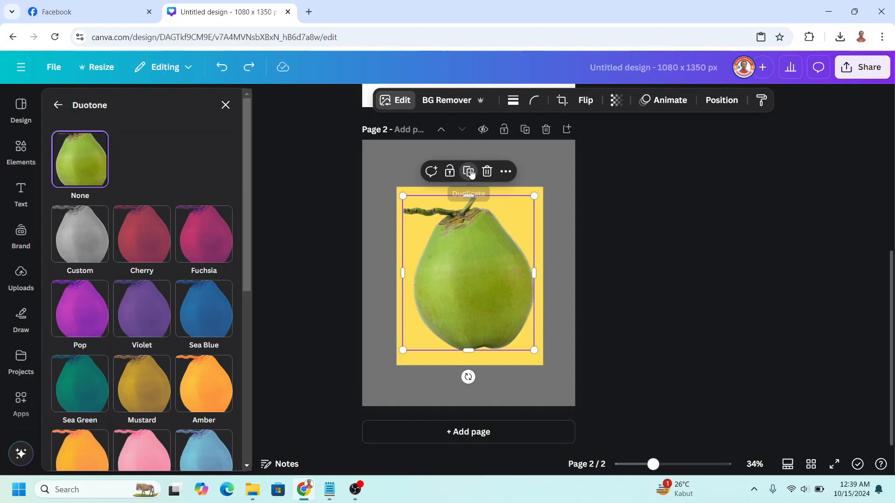
- Duplicate the green coconut and crop it to its lower half over the silhouette
{"action": "left_click", "coordinate": [468, 172]}
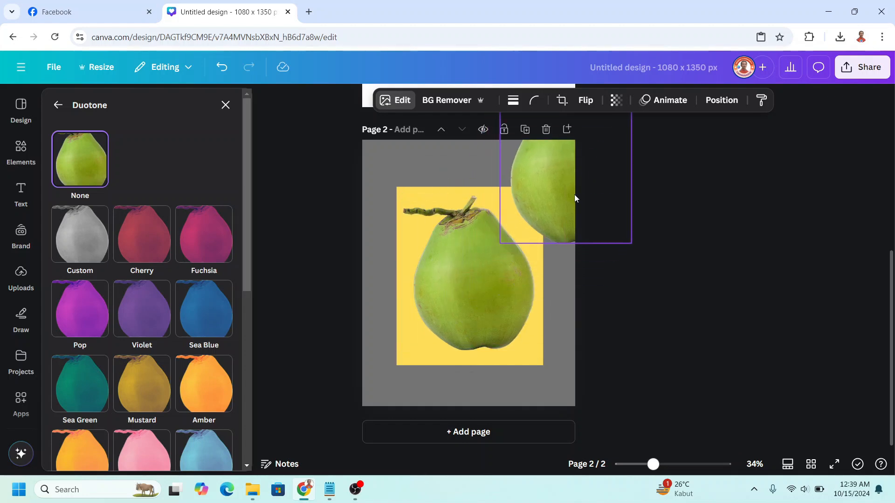
{"action": "left_click", "coordinate": [469, 296]}
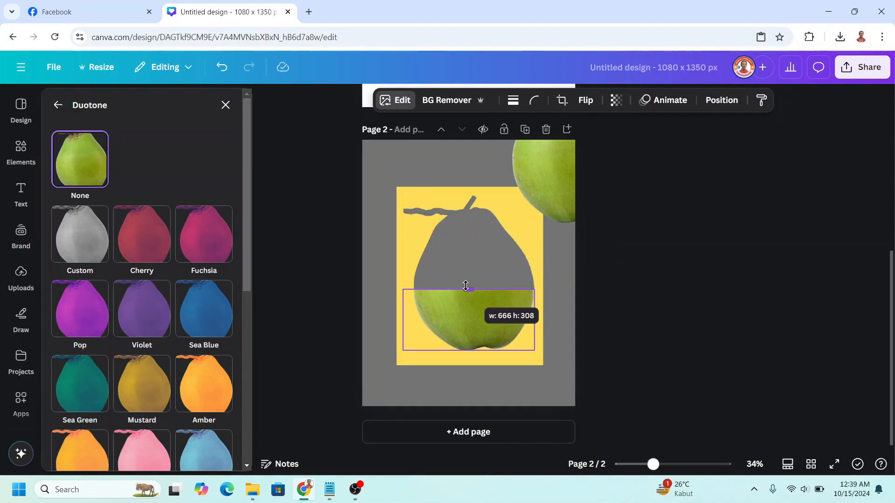
{"action": "left_click", "coordinate": [21, 150]}
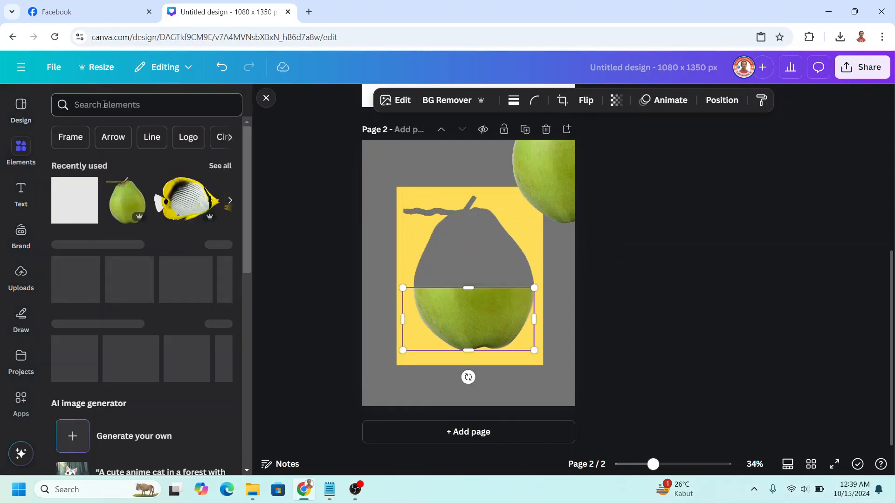
- Search Elements for circle and browse down to the circle frames
{"action": "type", "text": "cirl"}
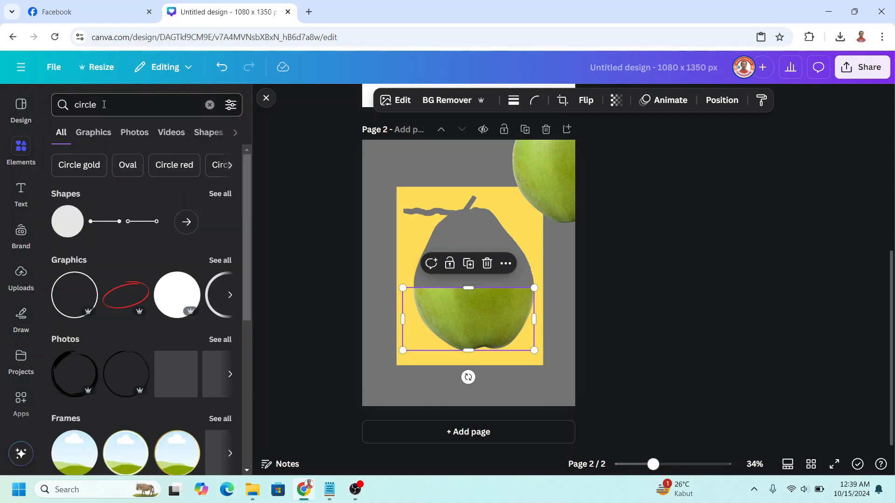
{"action": "scroll", "scroll_direction": "down", "scroll_amount": 3}
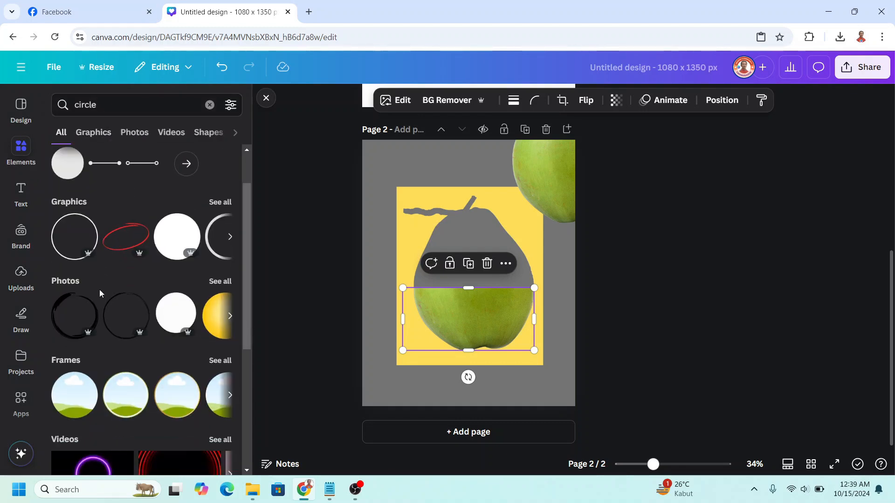
{"action": "mouse_move", "coordinate": [73, 394]}
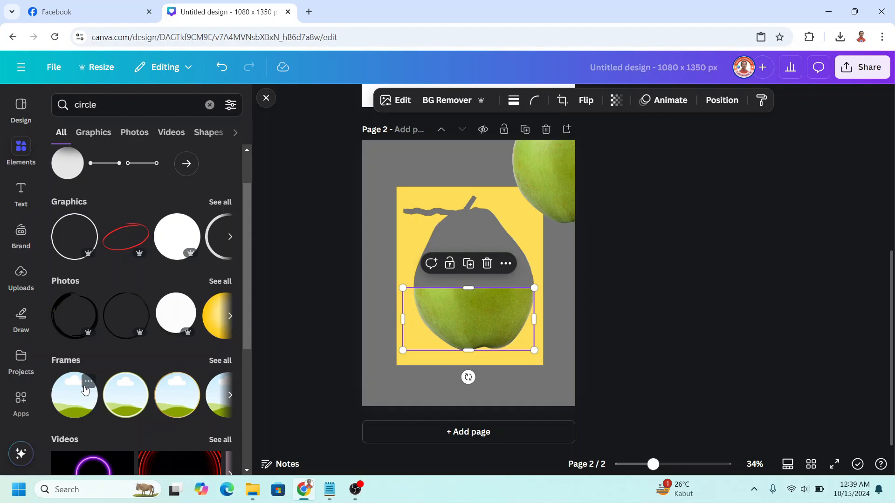
{"action": "mouse_move", "coordinate": [68, 406]}
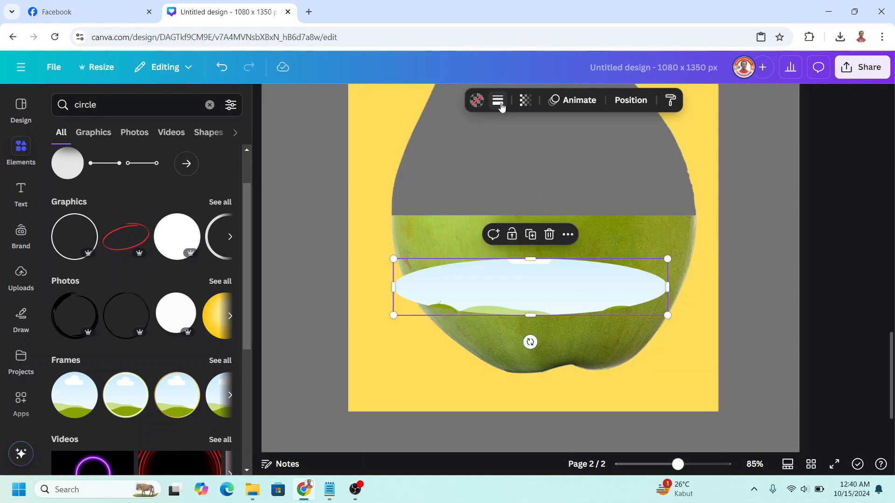
- Give the oval frame a solid green border
{"action": "left_click", "coordinate": [498, 100]}
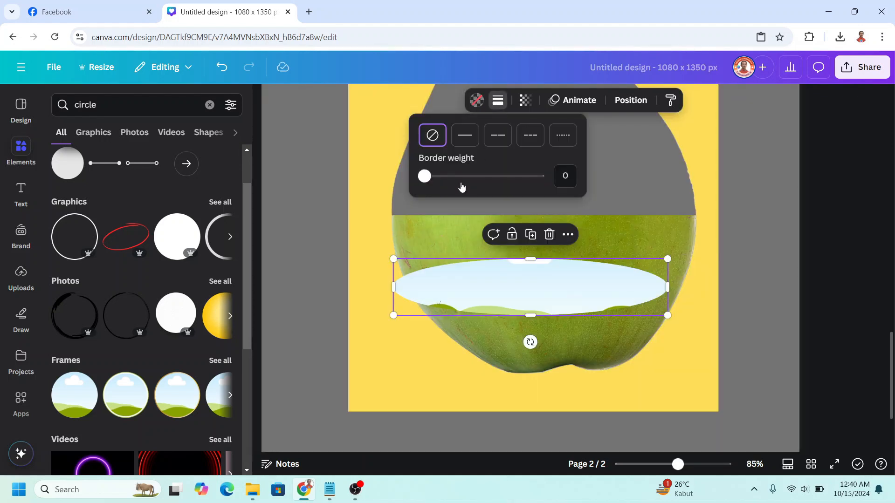
{"action": "left_click", "coordinate": [464, 134]}
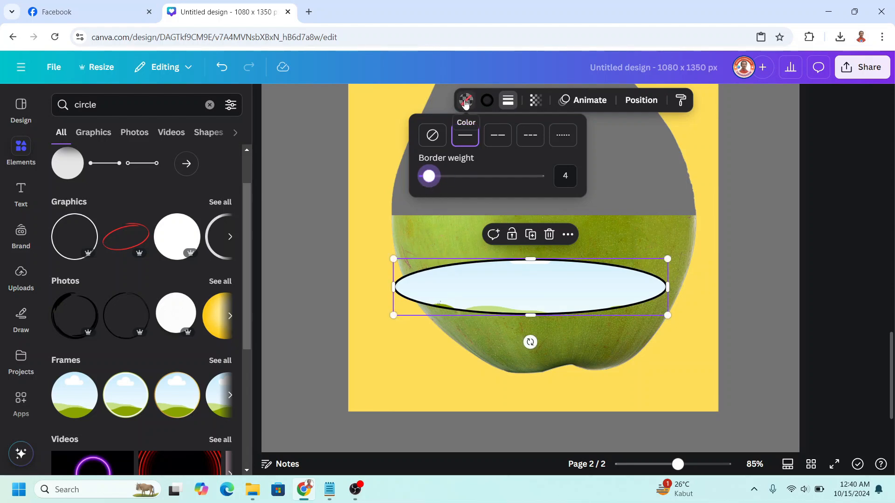
{"action": "left_click", "coordinate": [465, 99]}
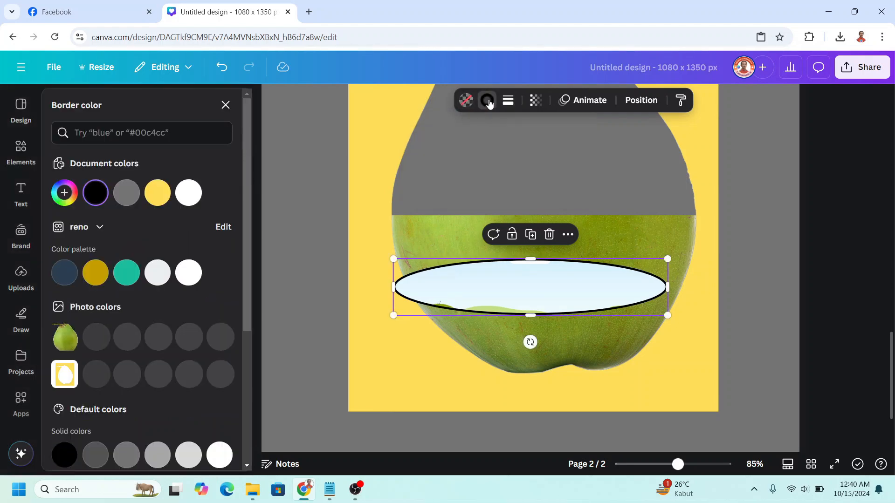
{"action": "scroll", "scroll_direction": "down", "scroll_amount": 3}
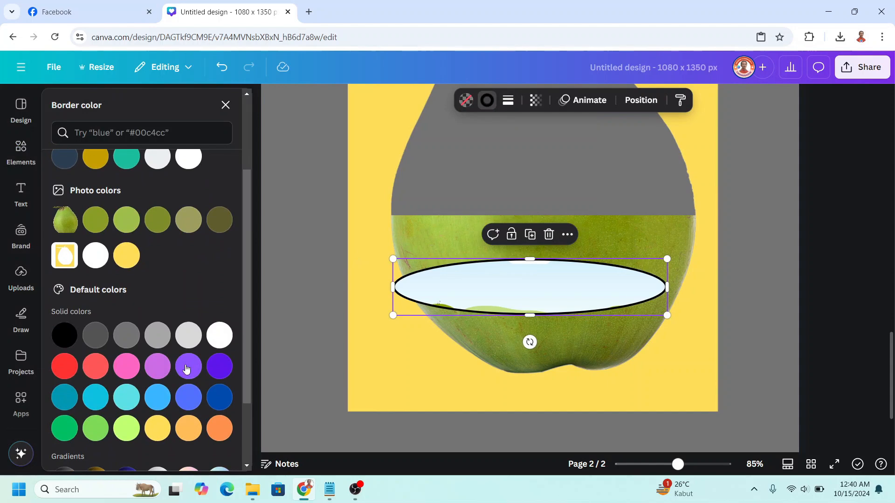
{"action": "left_click", "coordinate": [65, 428]}
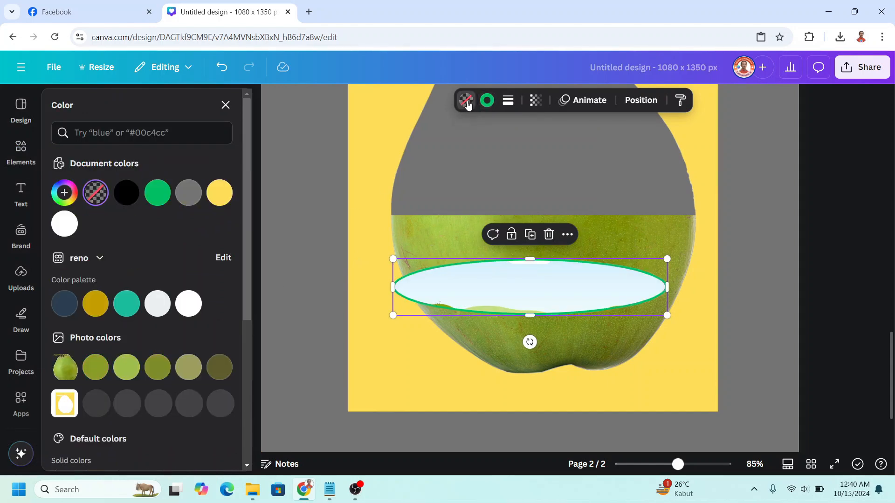
- Fill the oval frame with a custom cream colour
{"action": "left_click", "coordinate": [64, 192]}
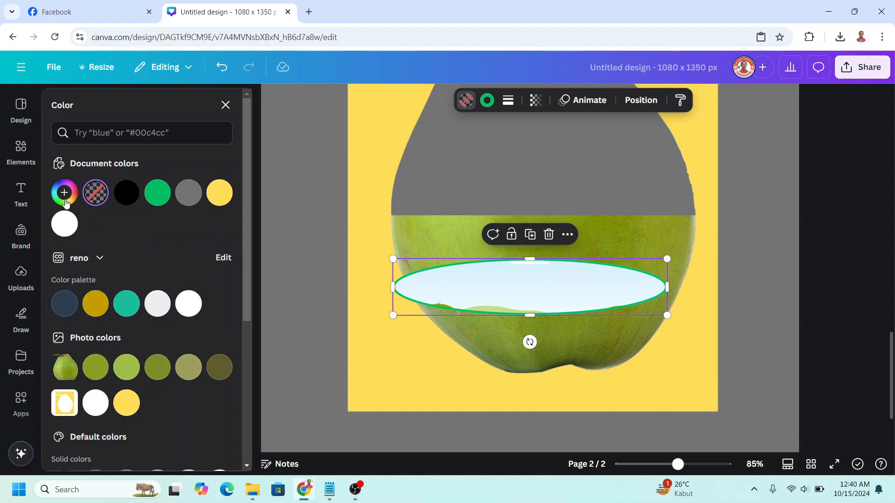
{"action": "left_click", "coordinate": [65, 192]}
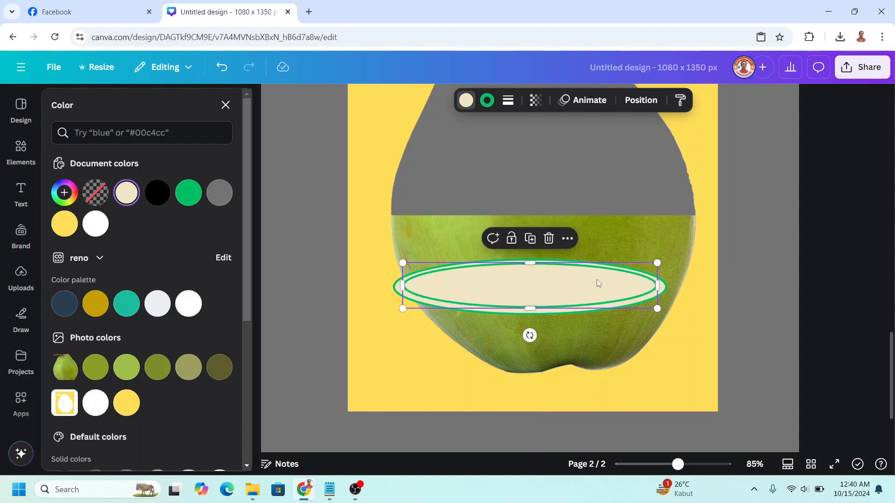
- Give the duplicated inner oval a custom tan border and white fill
{"action": "left_click", "coordinate": [21, 151]}
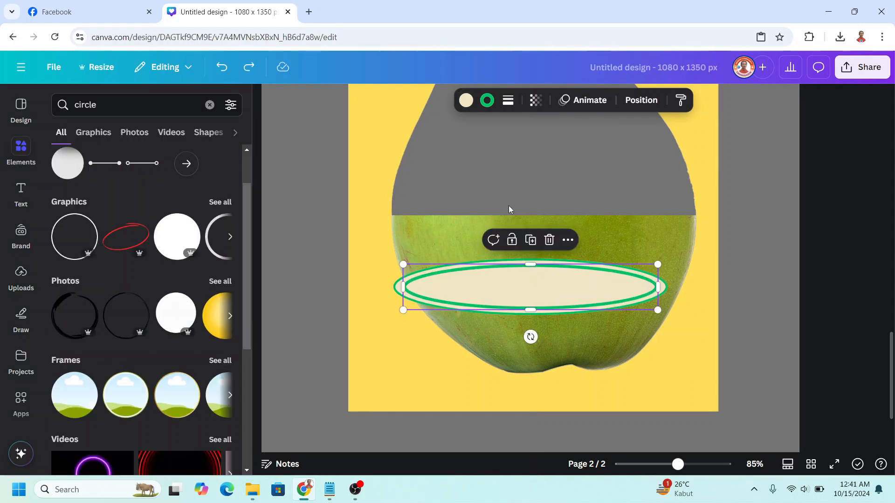
{"action": "left_click", "coordinate": [487, 99]}
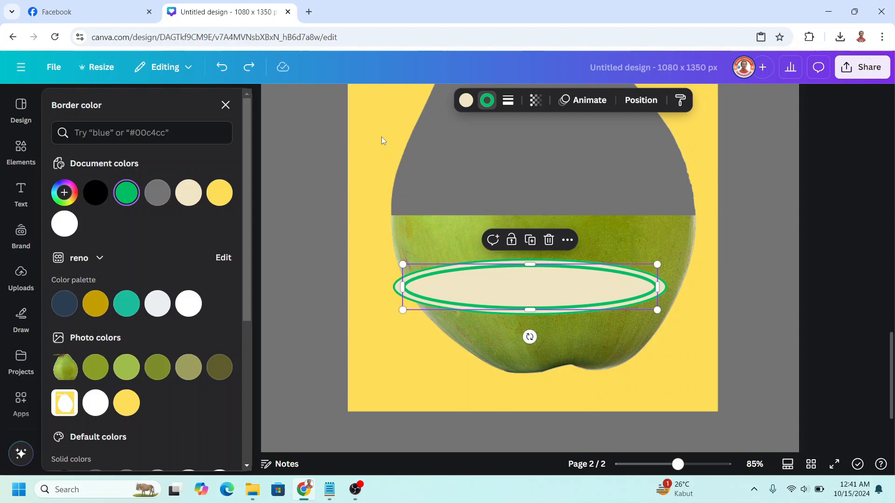
{"action": "mouse_move", "coordinate": [64, 192]}
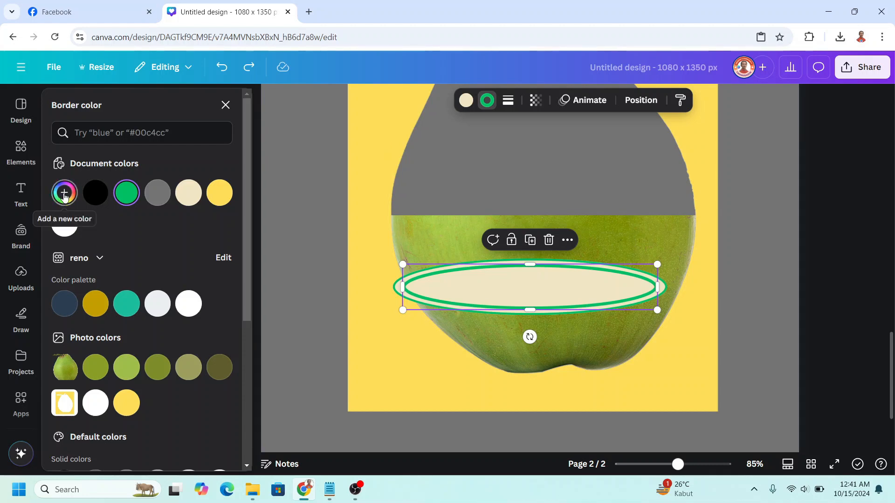
{"action": "left_click", "coordinate": [64, 192]}
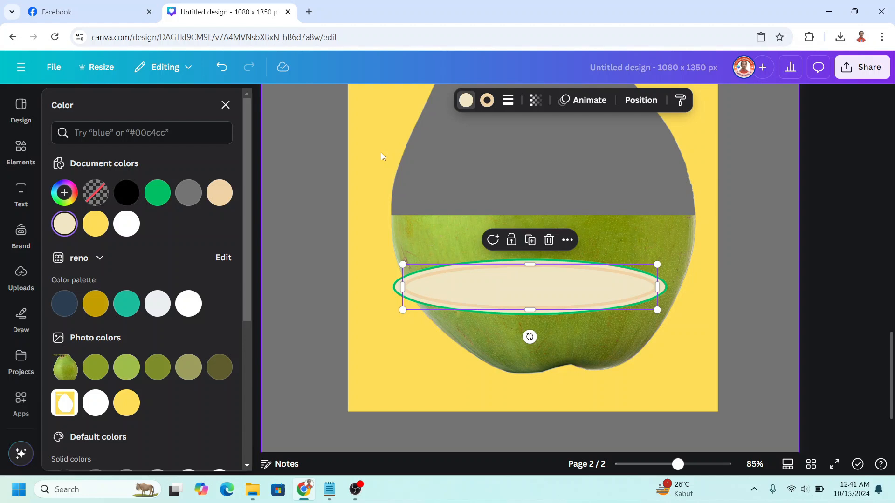
{"action": "left_click", "coordinate": [125, 223]}
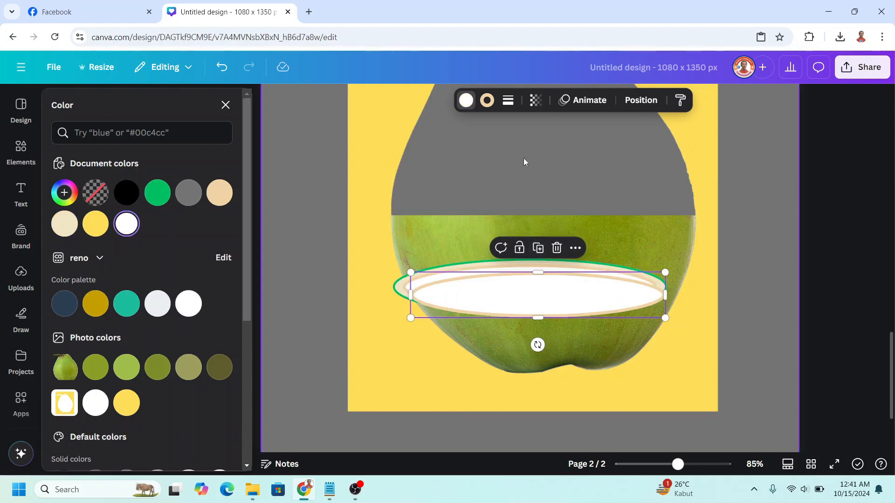
- Remove the next inner oval's border and fill it pale grey
{"action": "left_click", "coordinate": [507, 100]}
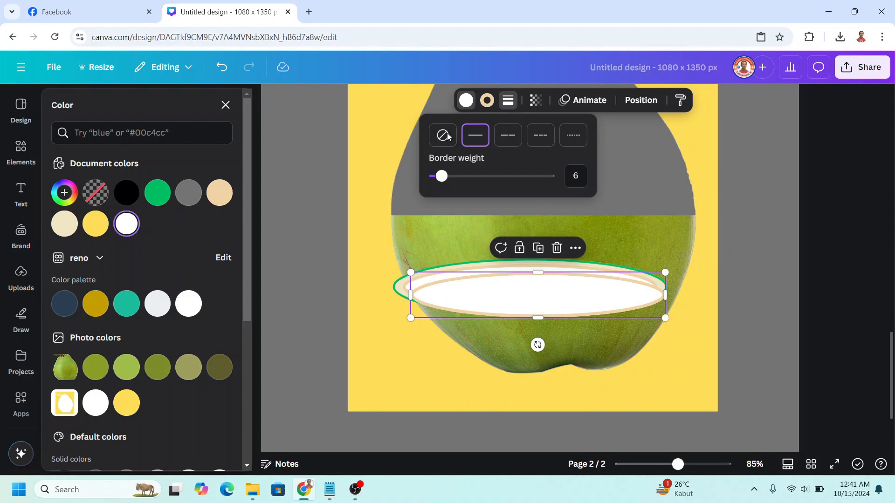
{"action": "left_click", "coordinate": [442, 135]}
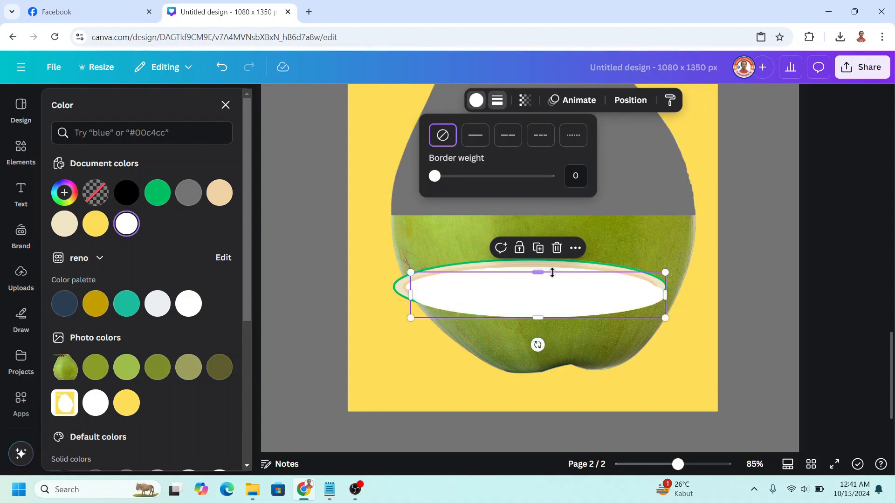
{"action": "left_click", "coordinate": [20, 151]}
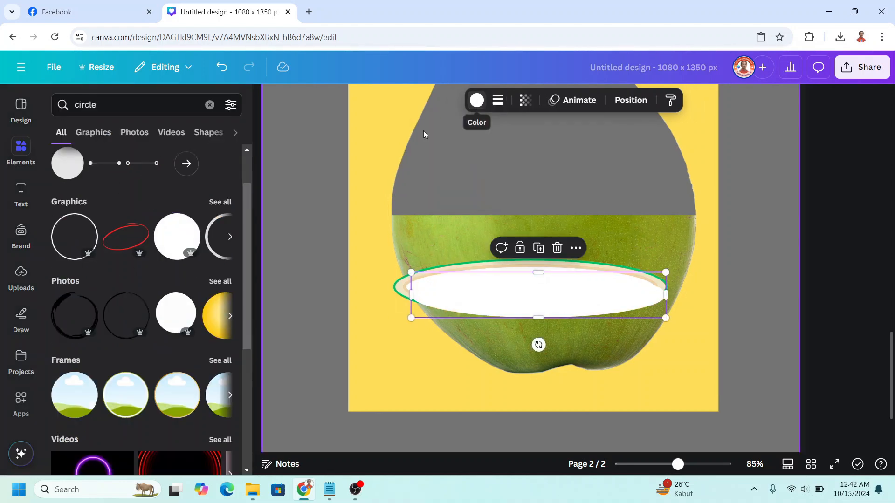
{"action": "left_click", "coordinate": [476, 100]}
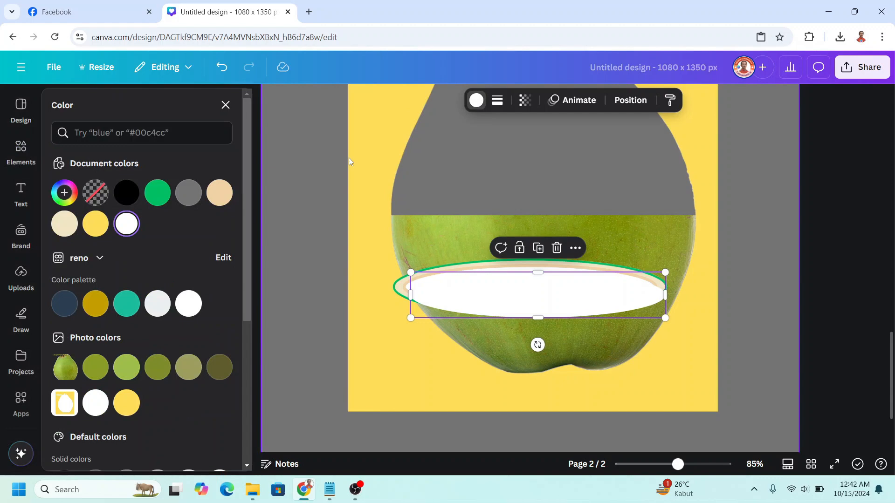
{"action": "left_click", "coordinate": [65, 192]}
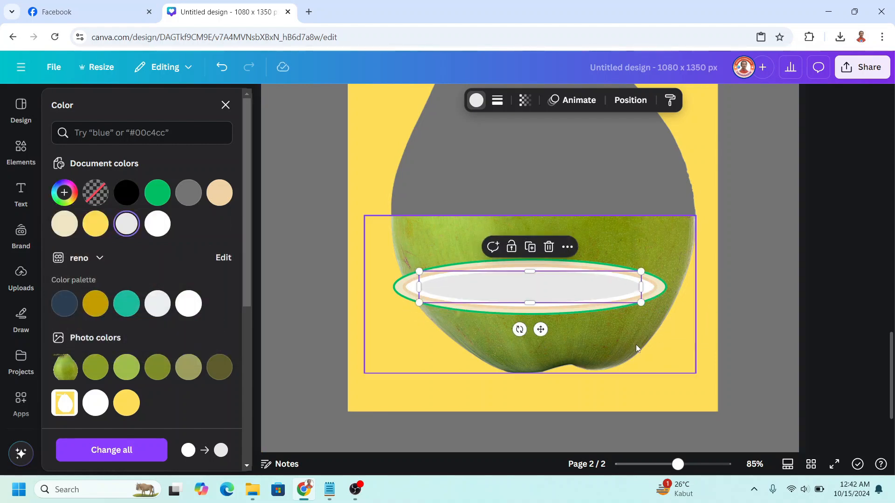
- Check the oval layers under Position > Layers and select the pale grey oval
{"action": "left_click", "coordinate": [630, 100]}
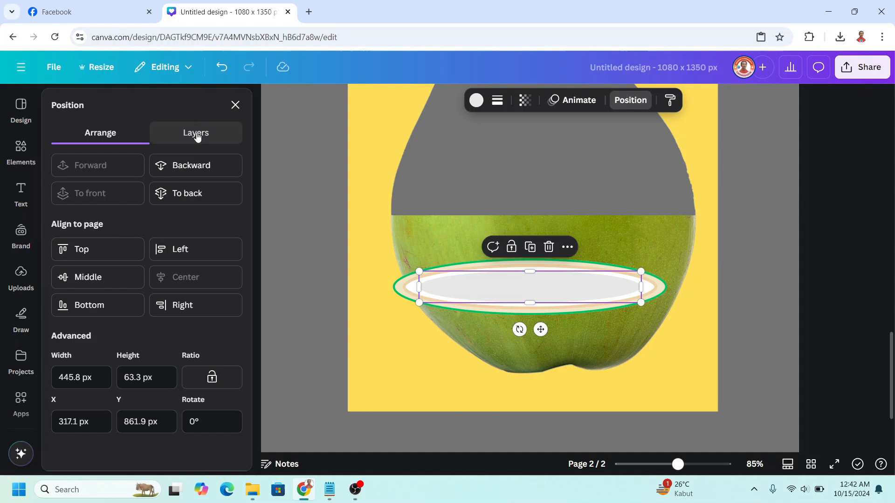
{"action": "left_click", "coordinate": [195, 133]}
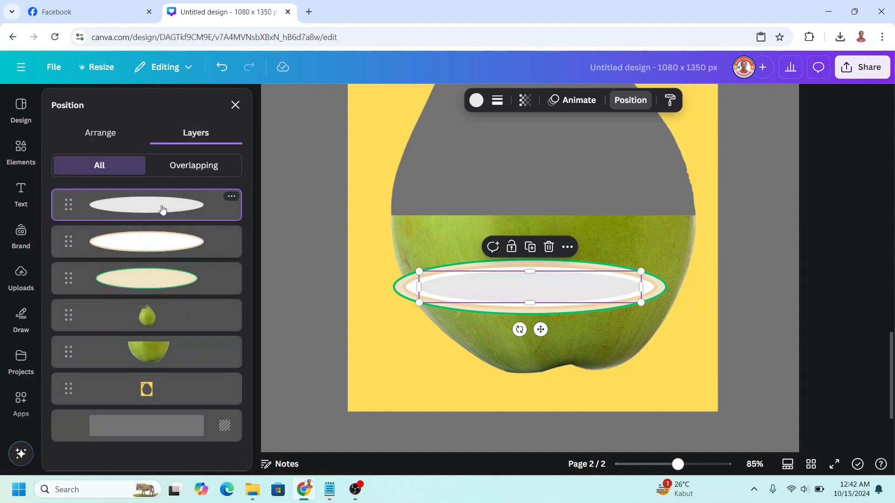
{"action": "left_click", "coordinate": [146, 279]}
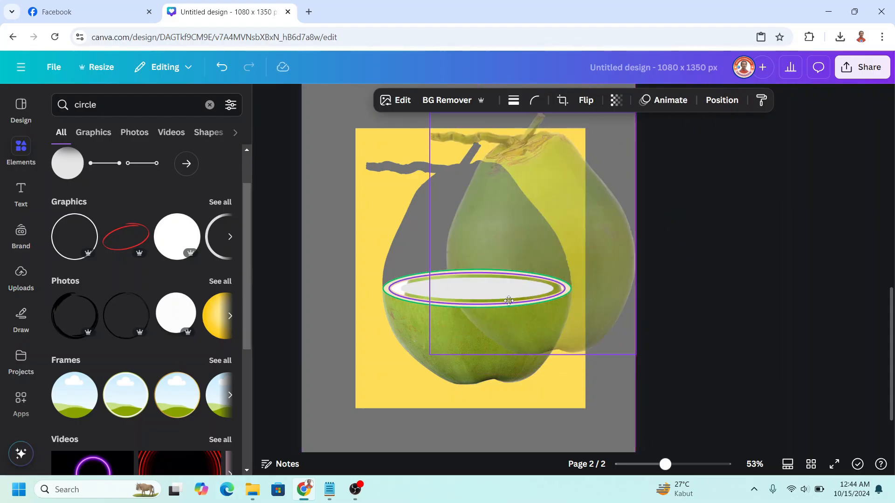
- Use BG Remover's erase brush to leave only the coconut copy's stem atop the half
{"action": "left_click", "coordinate": [446, 100]}
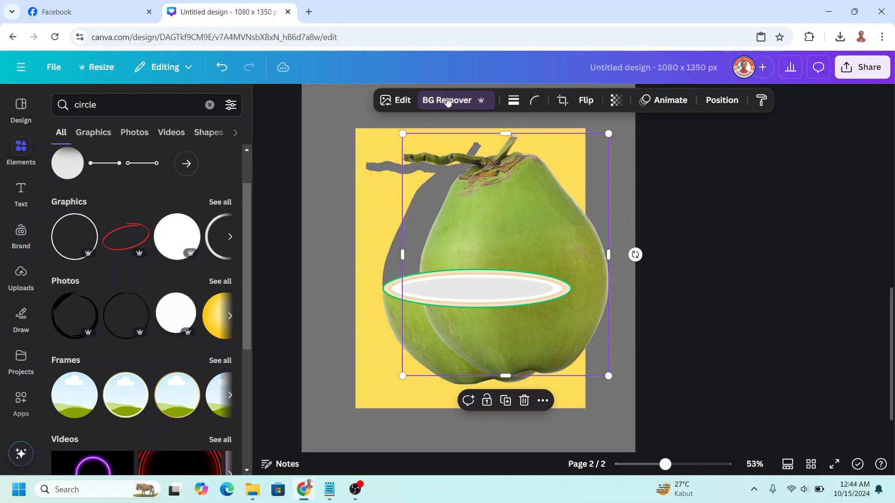
{"action": "left_click", "coordinate": [446, 100]}
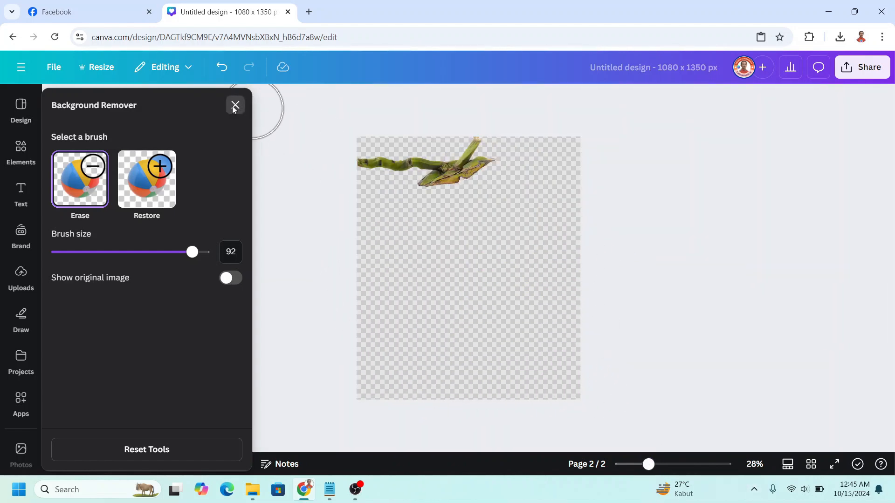
{"action": "left_click", "coordinate": [234, 105]}
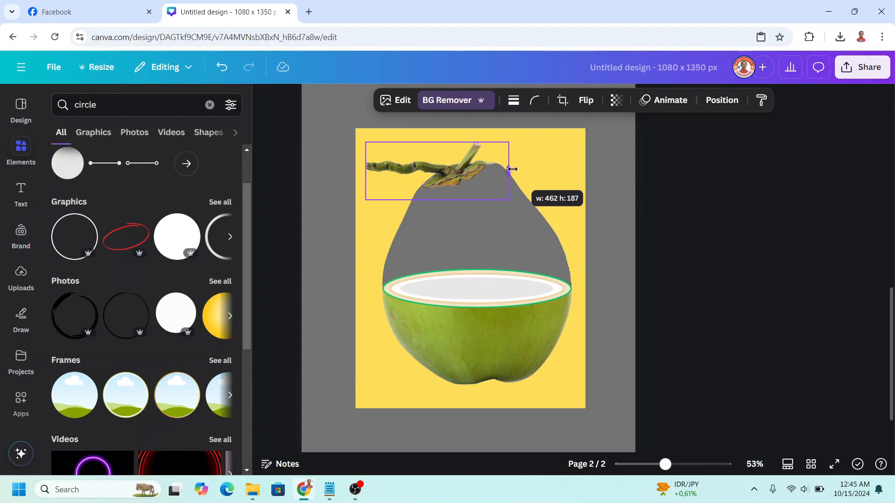
- Add three white glow graphics from Recently used around the coconut top and layer them beneath the coconut pieces
{"action": "left_click", "coordinate": [209, 104]}
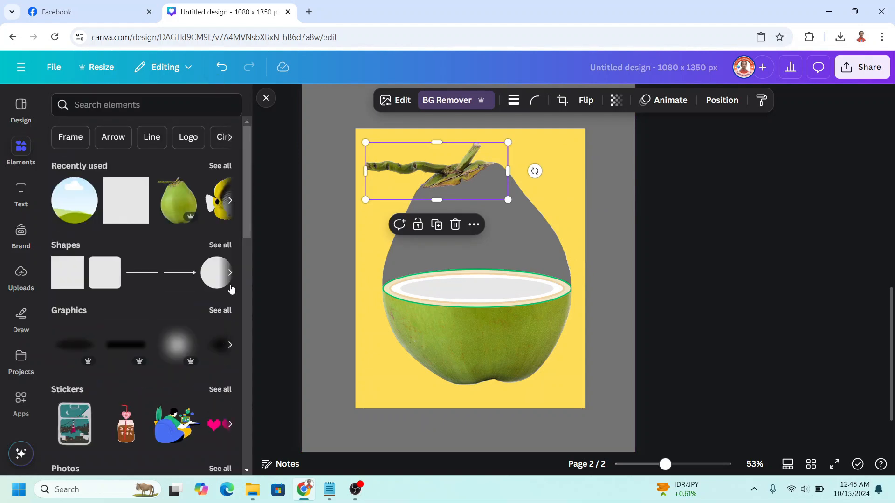
{"action": "left_click", "coordinate": [220, 166]}
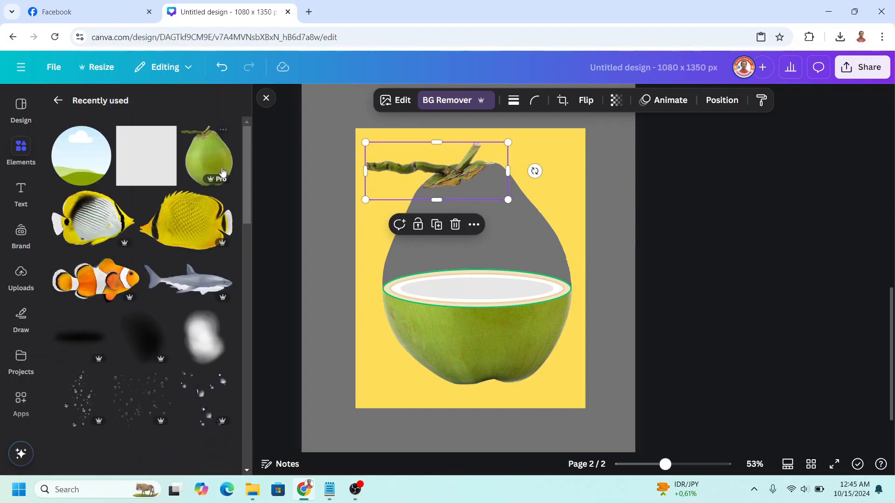
{"action": "scroll", "scroll_direction": "down", "scroll_amount": 3}
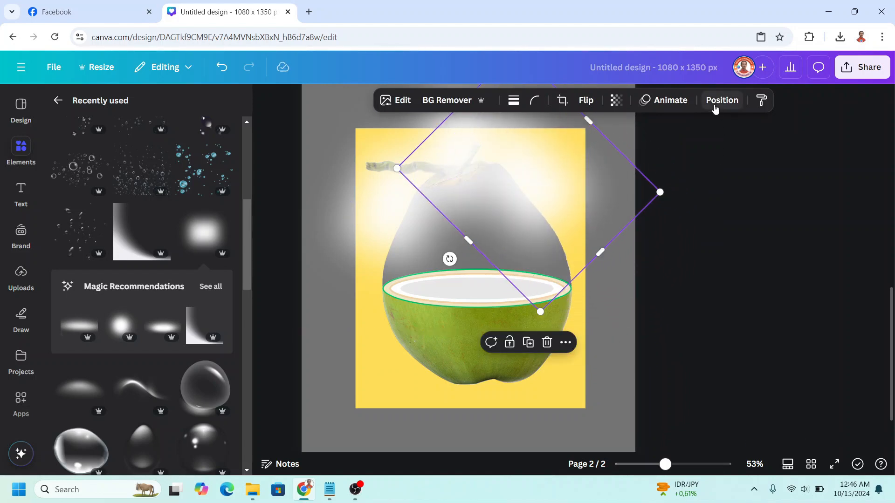
{"action": "left_click", "coordinate": [721, 100]}
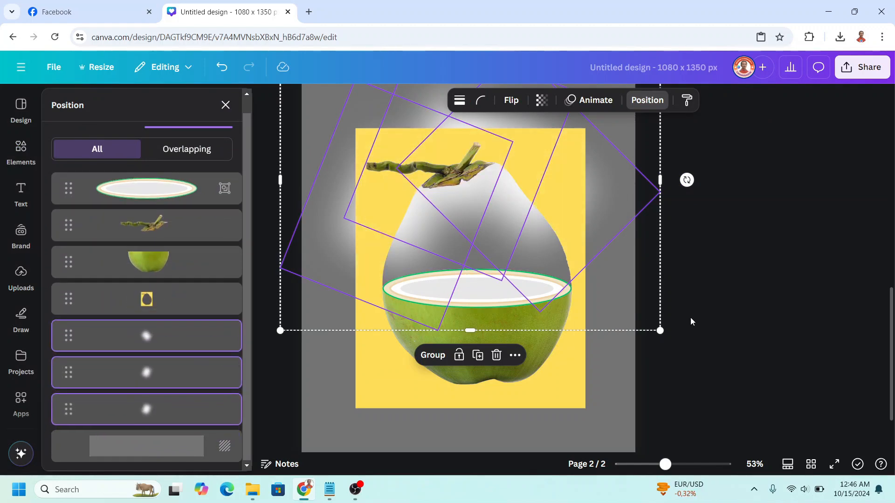
- Scatter water-droplet graphics from Recently used over the coconut and arrange their layer order
{"action": "left_click", "coordinate": [21, 151]}
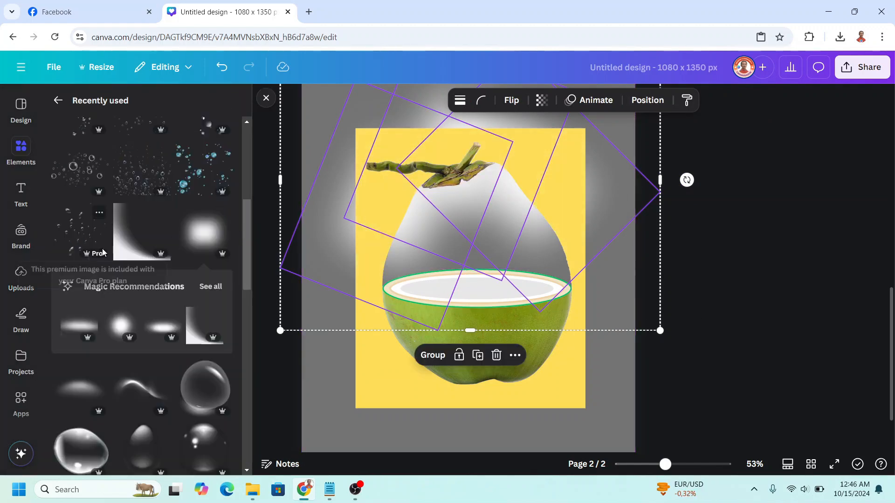
{"action": "scroll", "scroll_direction": "up", "scroll_amount": 3}
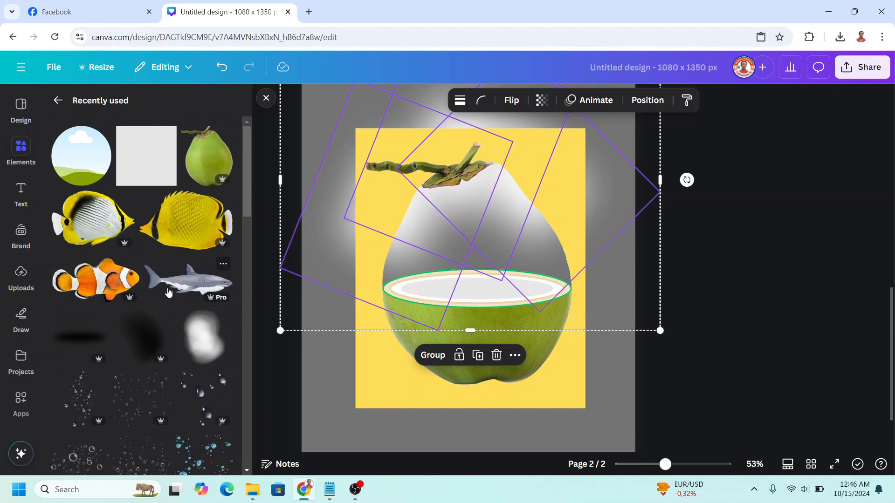
{"action": "left_click", "coordinate": [222, 264]}
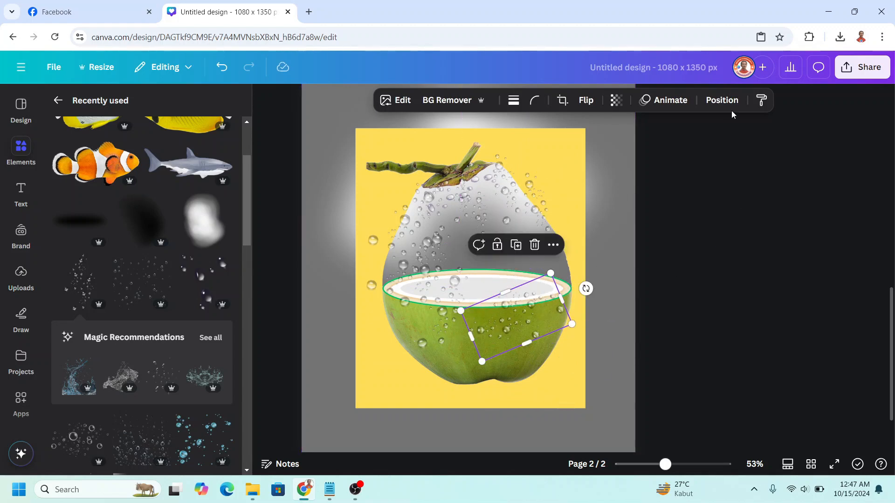
{"action": "left_click", "coordinate": [722, 100]}
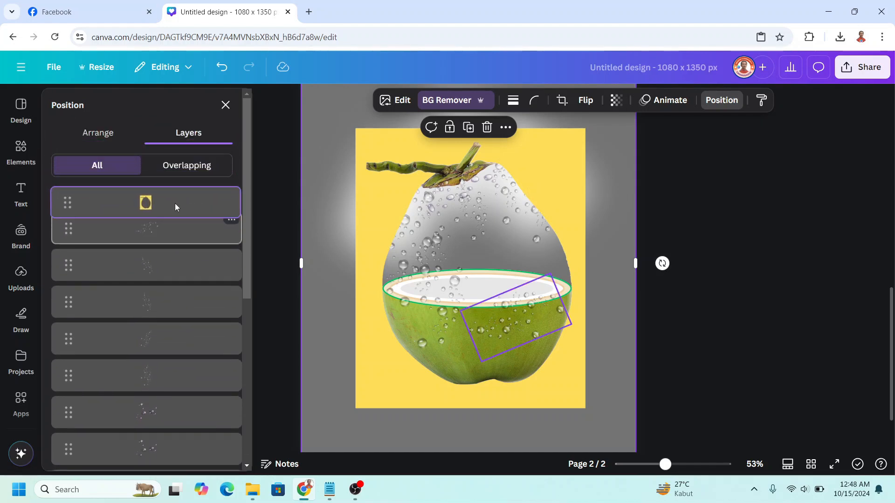
- Stretch a yellow square shape over the page behind the coconut and bring up Share
{"action": "left_click", "coordinate": [20, 150]}
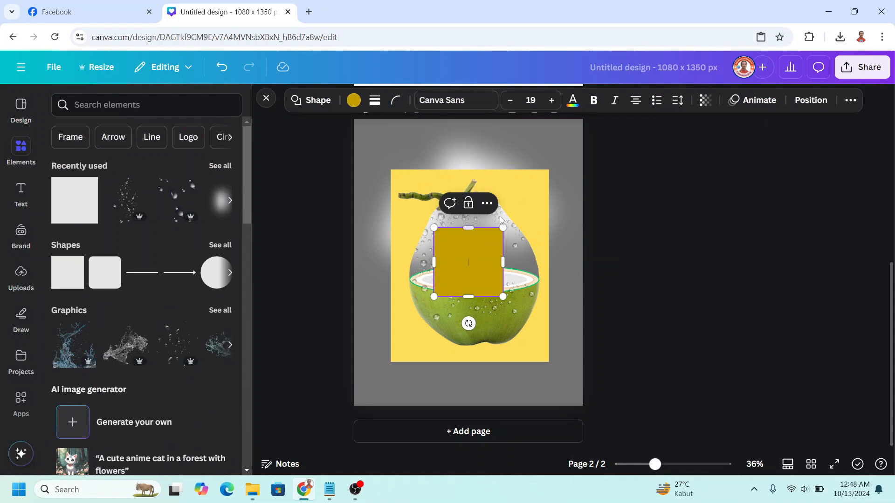
{"action": "left_click", "coordinate": [352, 99]}
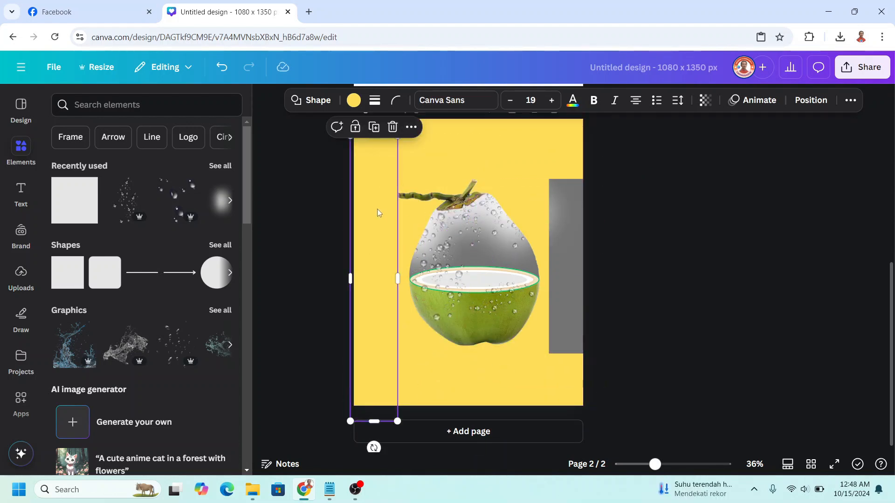
{"action": "left_click", "coordinate": [862, 68]}
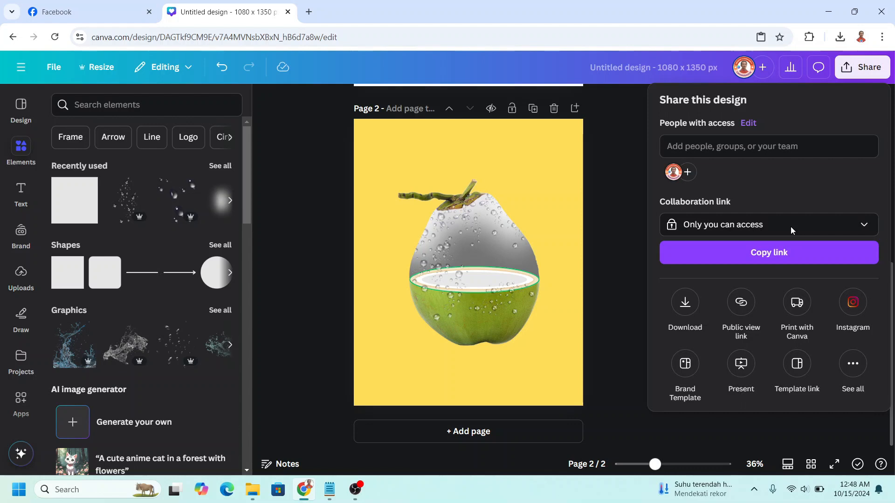
- Download only Page 2 as a PNG, then add a blank third page
{"action": "left_click", "coordinate": [684, 309]}
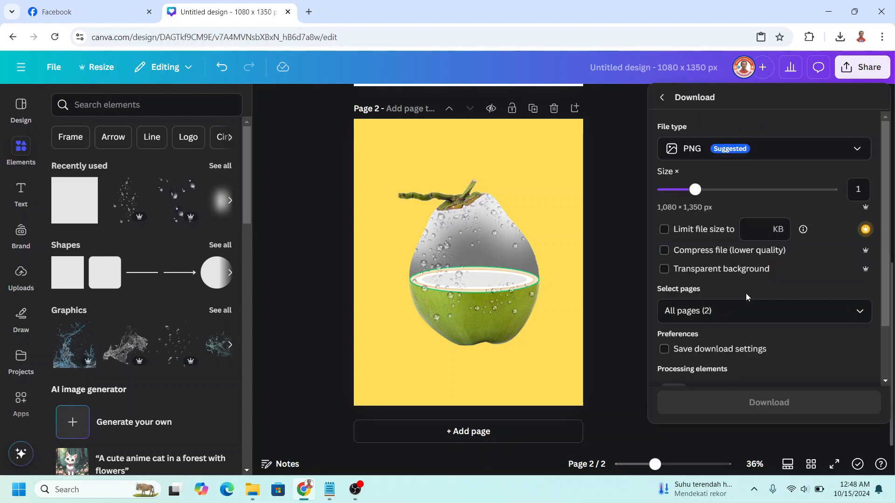
{"action": "left_click", "coordinate": [663, 268]}
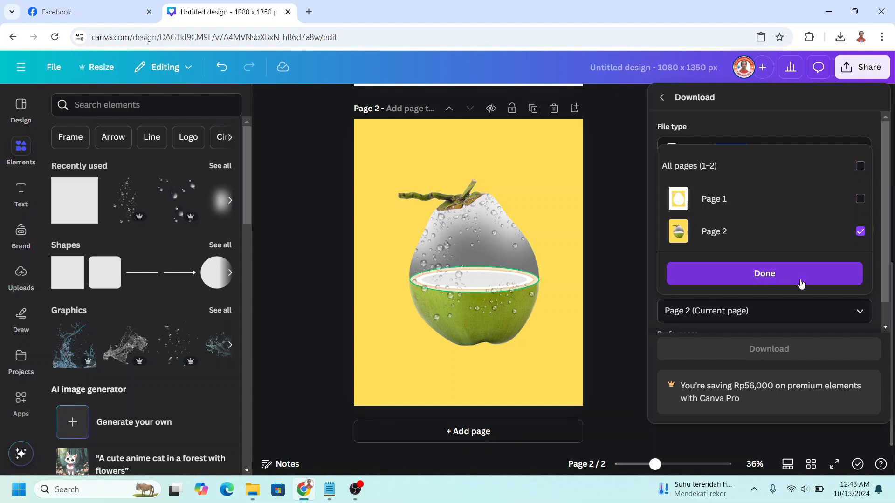
{"action": "left_click", "coordinate": [764, 273]}
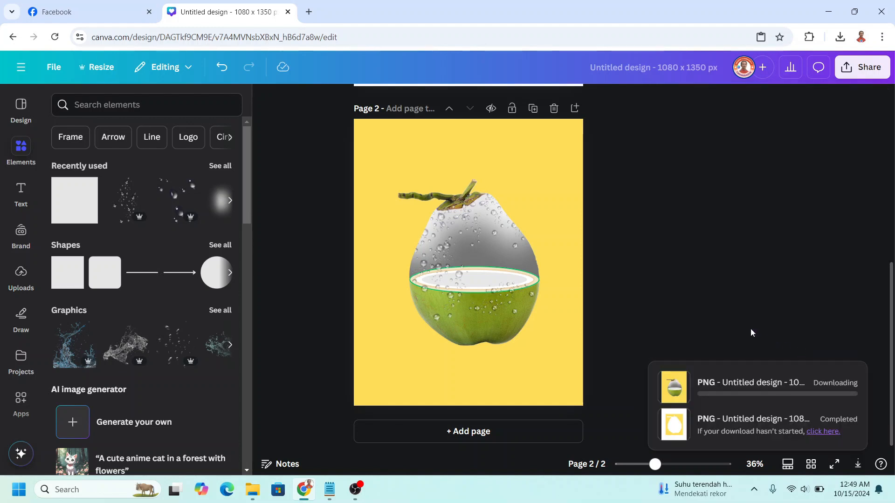
{"action": "left_click", "coordinate": [467, 431]}
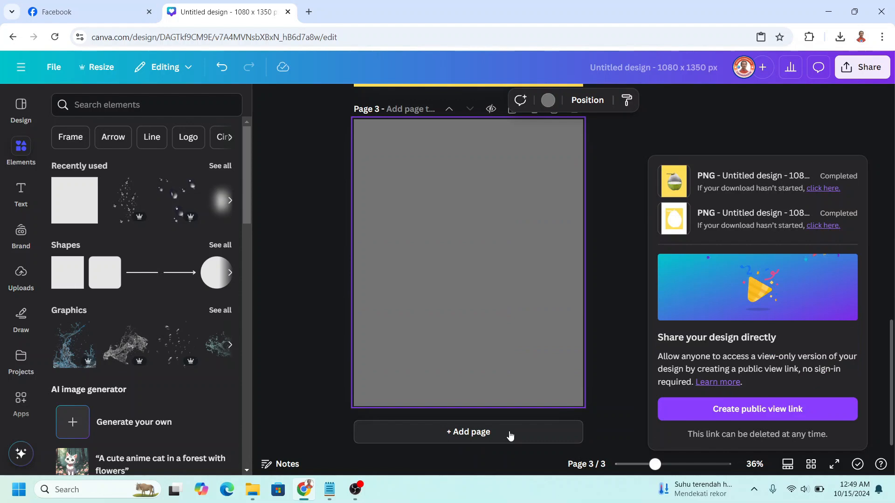
{"action": "mouse_move", "coordinate": [547, 99]}
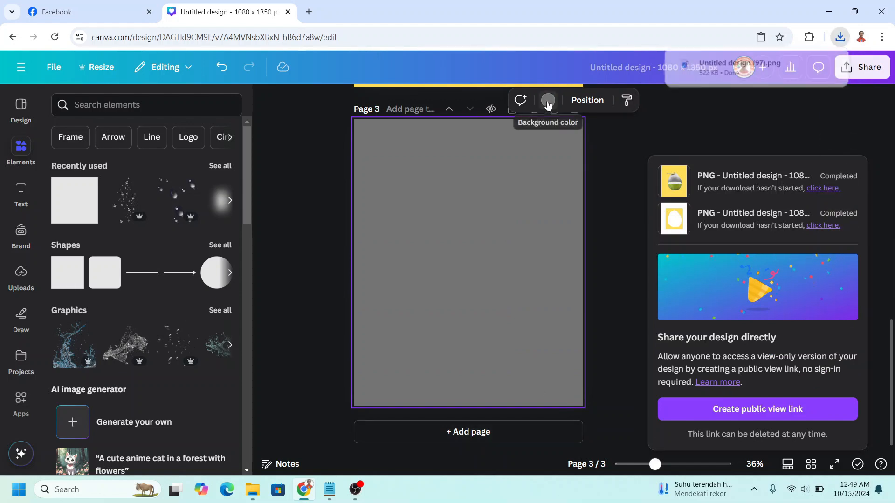
- Make page 3's background green from the Default colors
{"action": "left_click", "coordinate": [546, 100]}
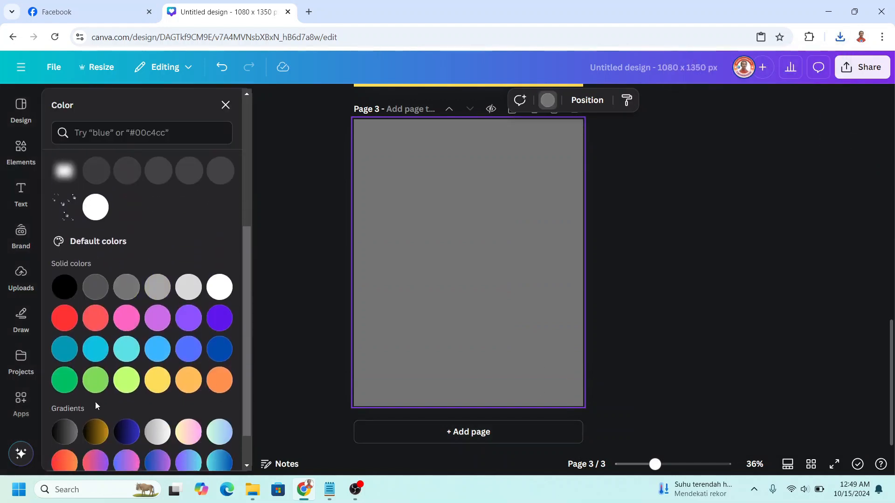
{"action": "left_click", "coordinate": [63, 379]}
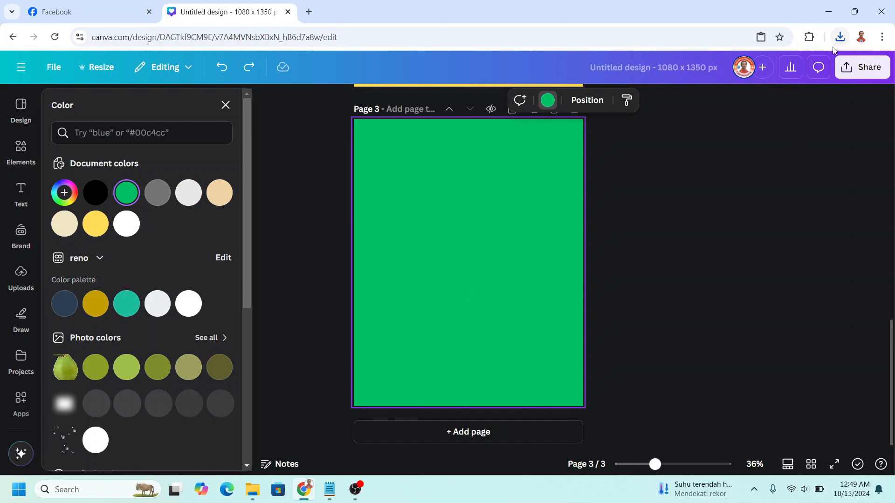
{"action": "left_click", "coordinate": [838, 36]}
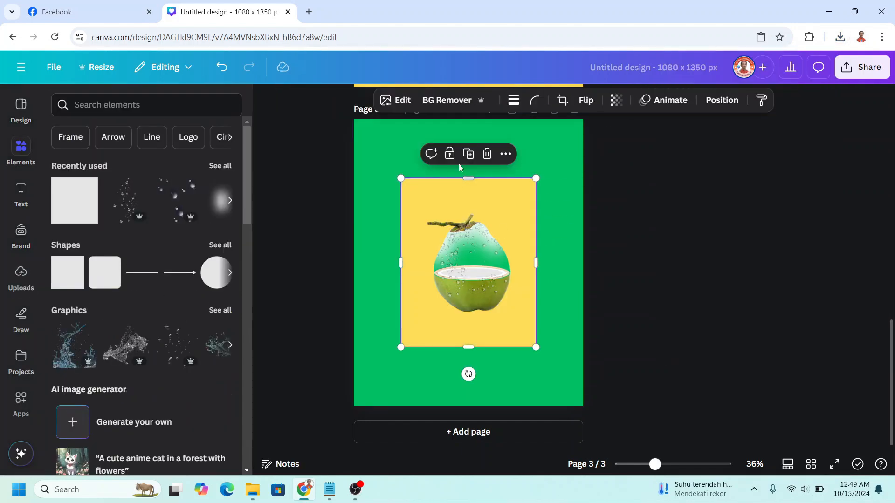
- Run BG Remover on the placed coconut picture, then delete it from page 3
{"action": "left_click", "coordinate": [446, 100]}
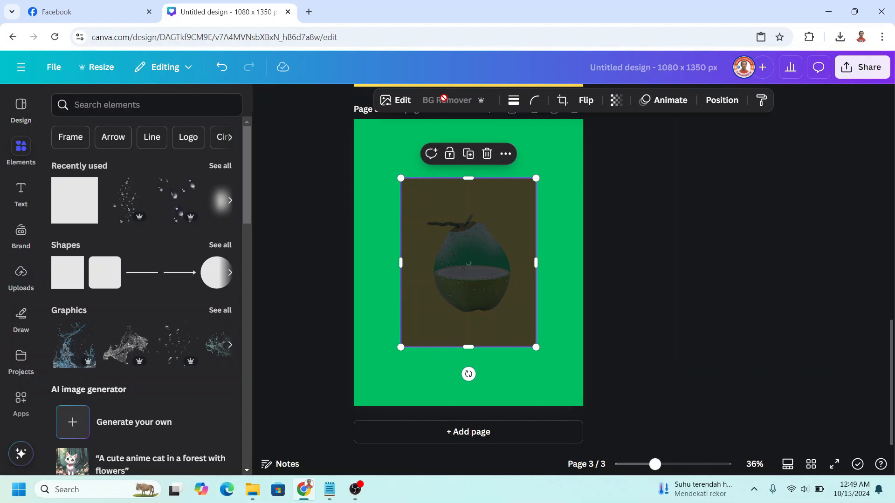
{"action": "left_click", "coordinate": [446, 100]}
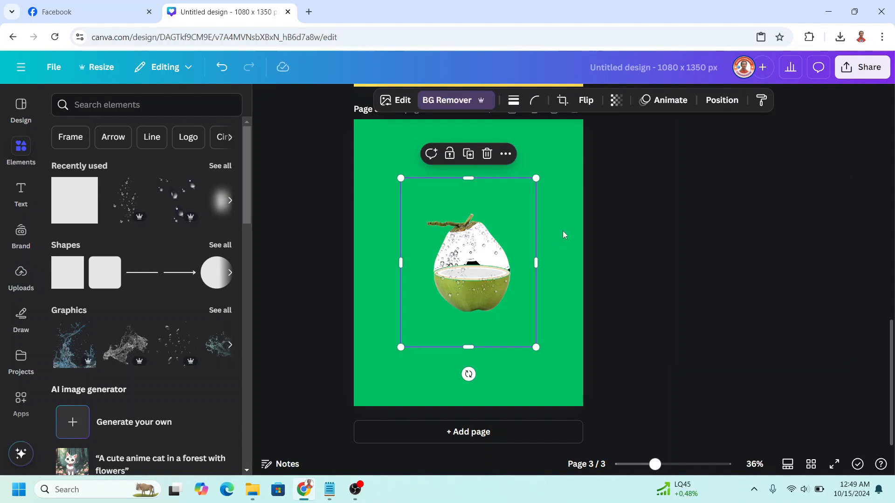
{"action": "mouse_move", "coordinate": [486, 154]}
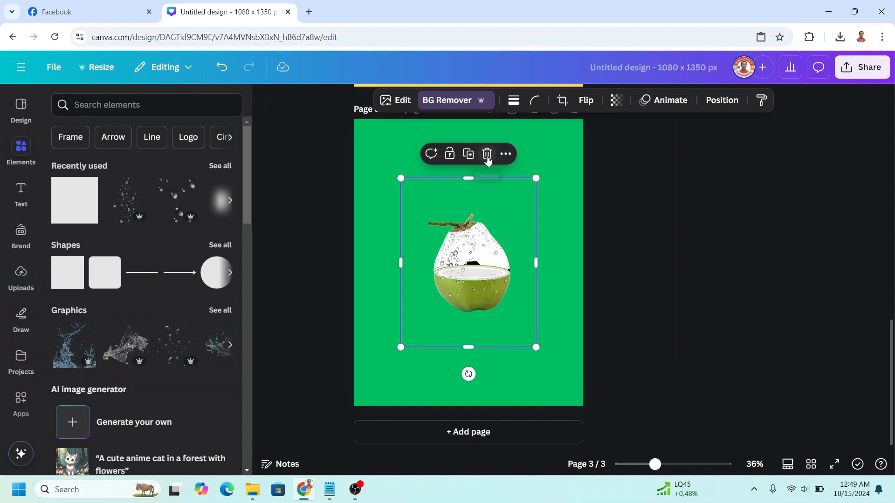
{"action": "left_click", "coordinate": [486, 154]}
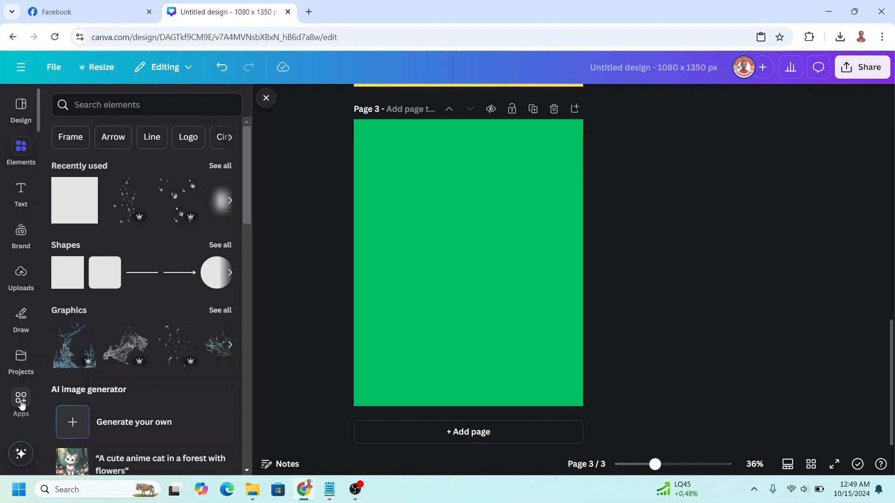
- Find the Background Eraser app by searching 'era' and start picking an image to upload
{"action": "left_click", "coordinate": [20, 401]}
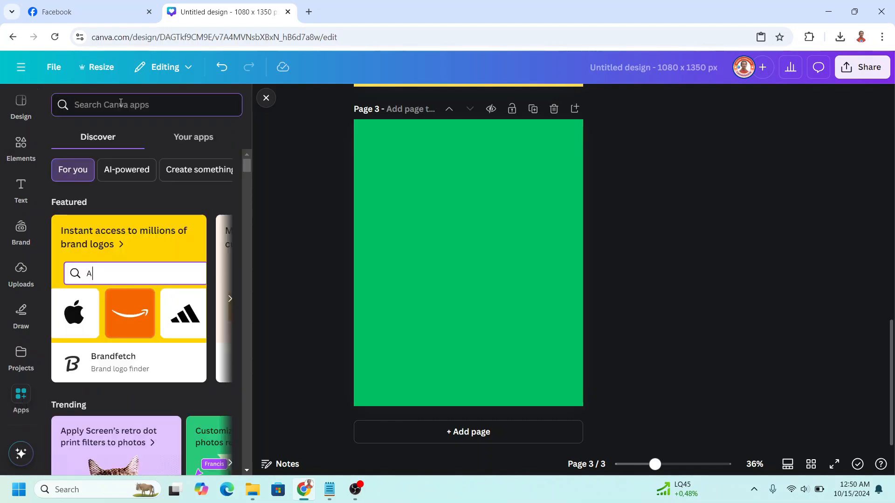
{"action": "type", "text": "eraser"}
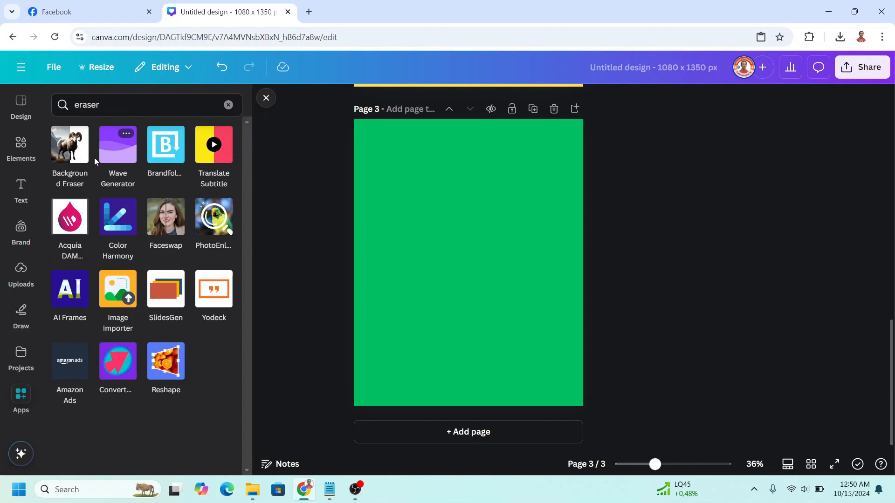
{"action": "left_click", "coordinate": [69, 144]}
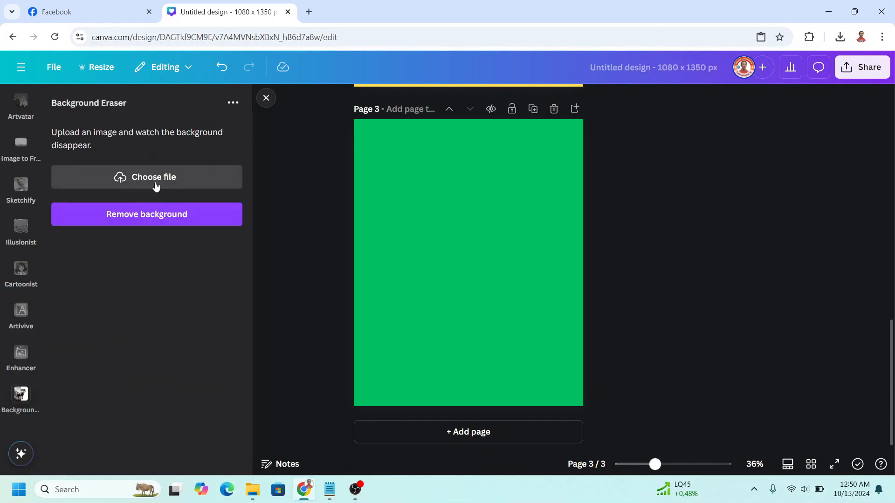
{"action": "left_click", "coordinate": [146, 177]}
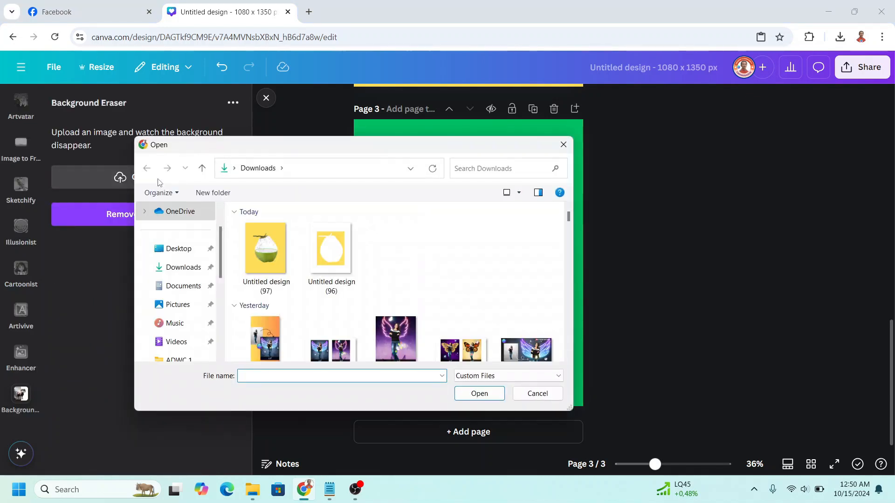
{"action": "mouse_move", "coordinate": [266, 249]}
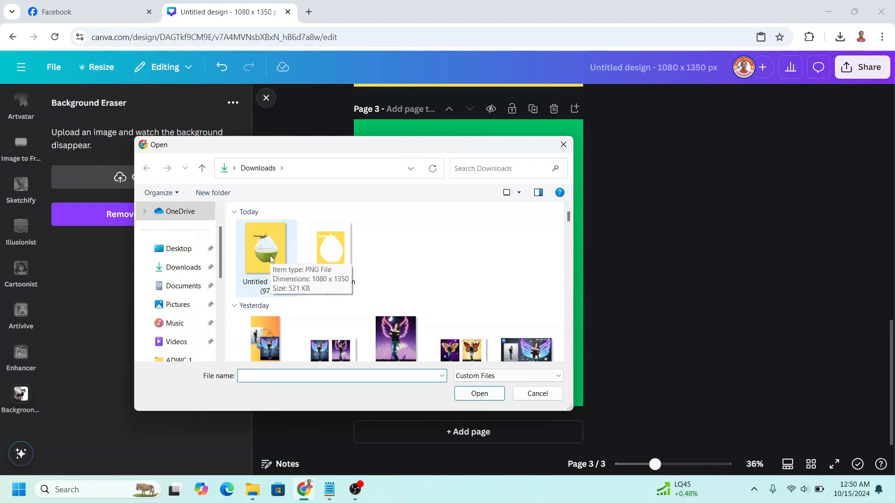
- Upload the Untitled design (97) coconut picture, remove its background and place the cutout on page 3
{"action": "left_click", "coordinate": [266, 247]}
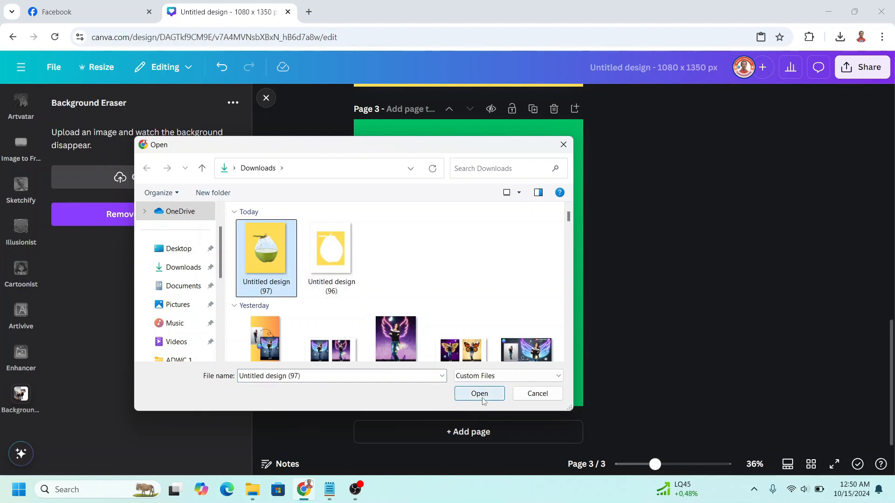
{"action": "left_click", "coordinate": [479, 393]}
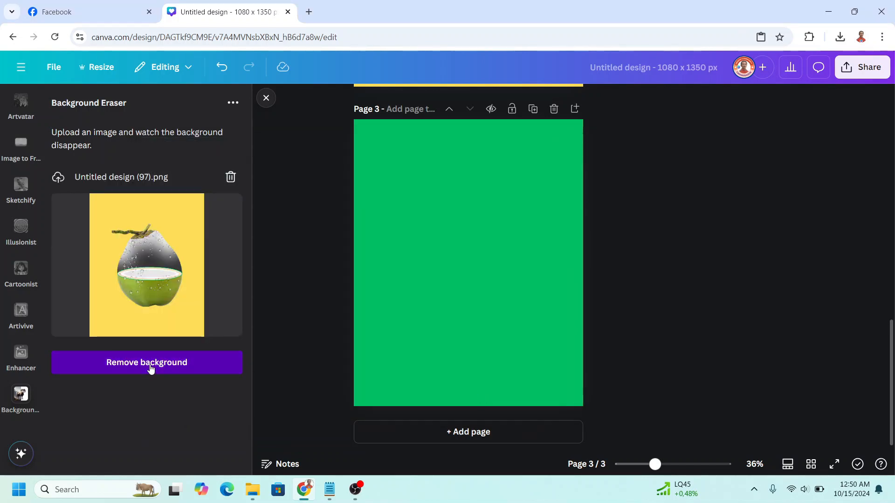
{"action": "left_click", "coordinate": [146, 362]}
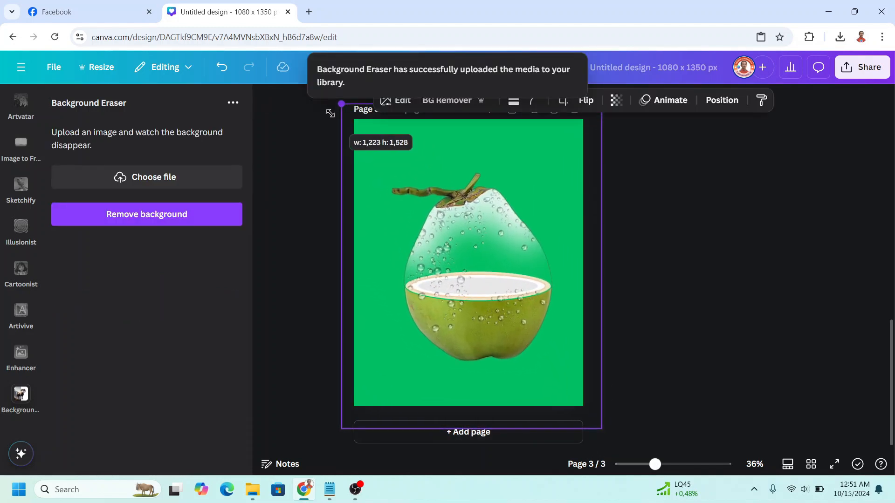
{"action": "left_click", "coordinate": [20, 145]}
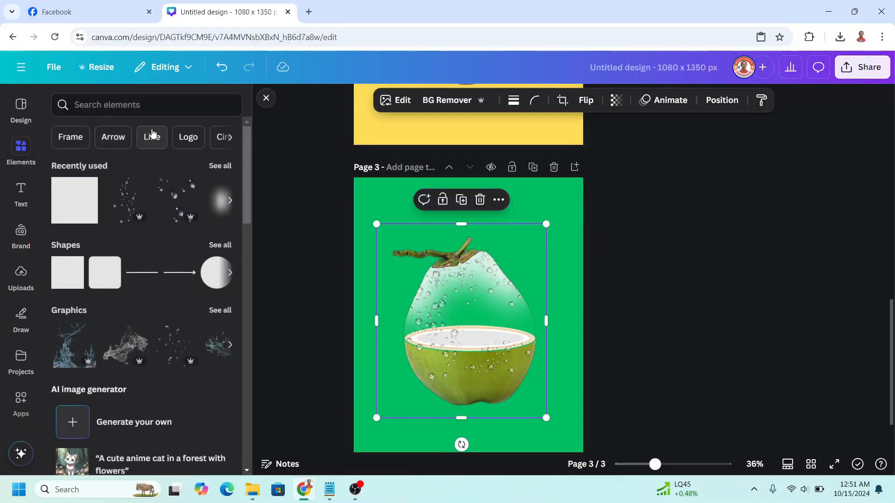
- Search 'sh' for a shadow graphic under the coconut, then filter clown fish results to photos
{"action": "type", "text": "sh"}
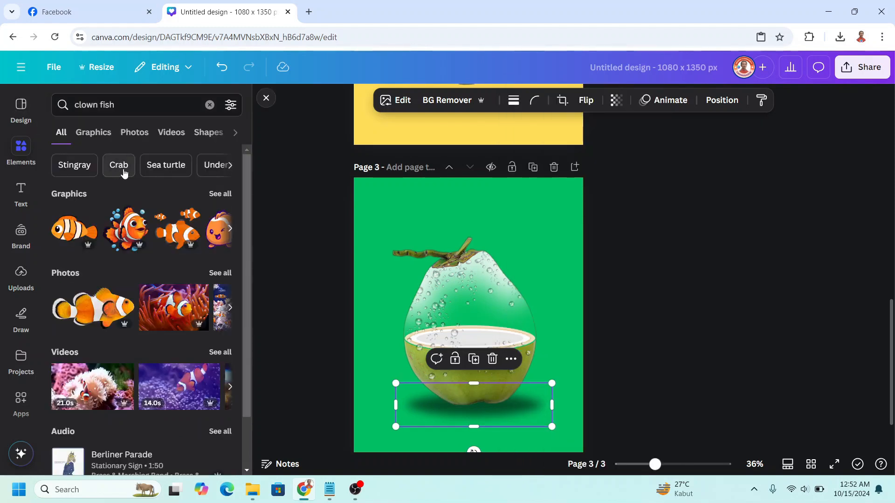
{"action": "left_click", "coordinate": [134, 132]}
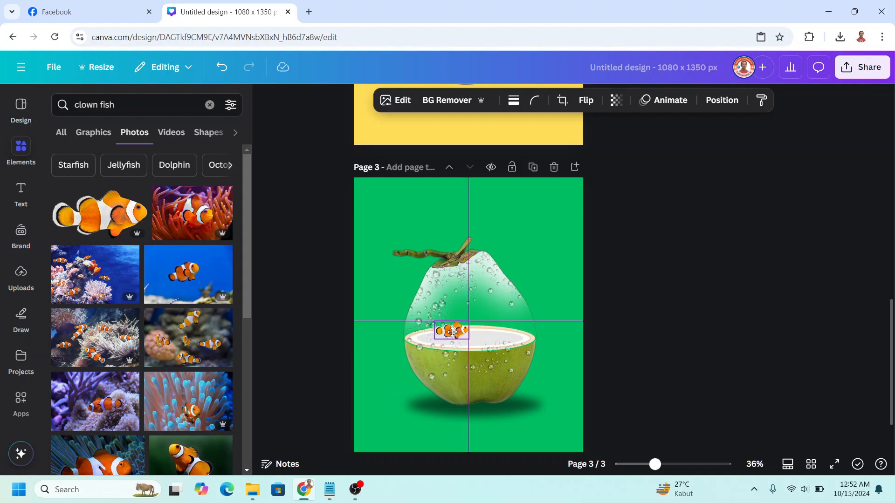
- Search 'yellow fish' photos and add one into the coconut beside the clownfish
{"action": "left_click", "coordinate": [616, 100]}
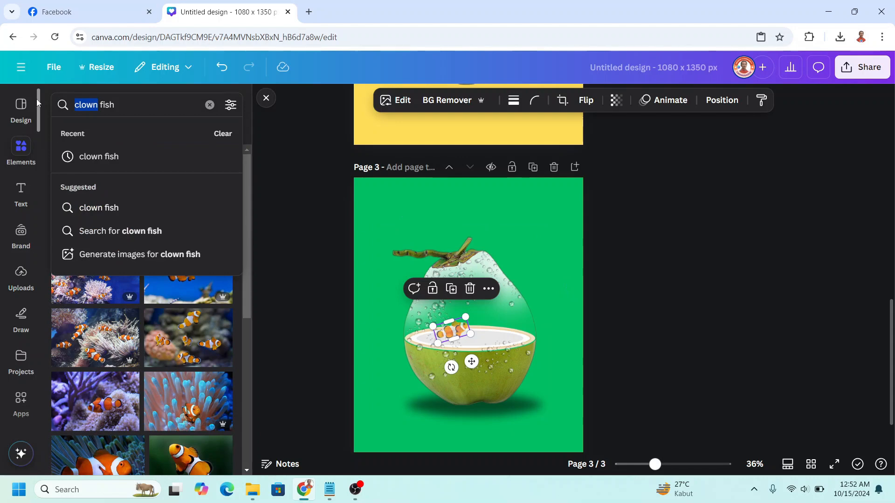
{"action": "type", "text": "yellow fish"}
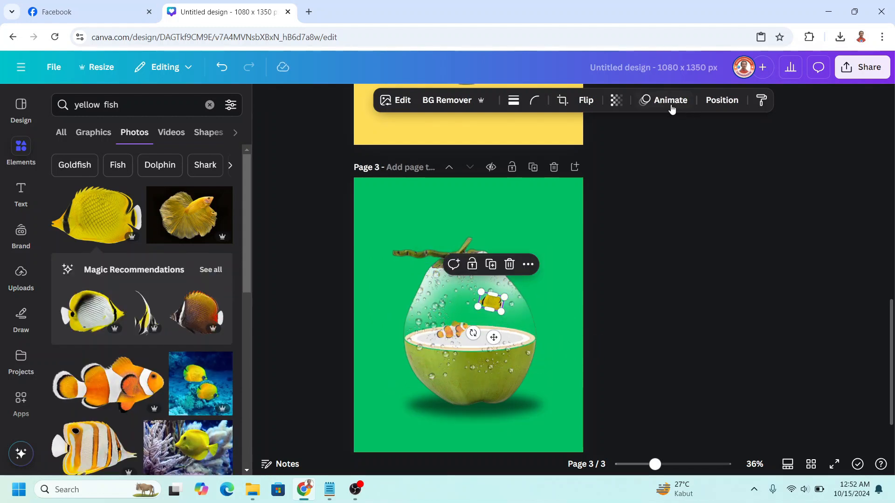
{"action": "left_click", "coordinate": [615, 99]}
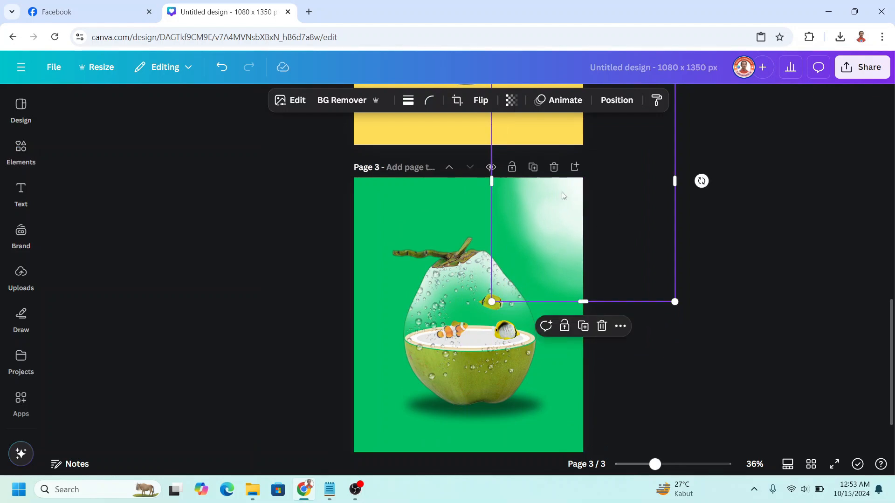
- Lower the glow's transparency and add another softened glow at the bottom left
{"action": "left_click", "coordinate": [511, 100]}
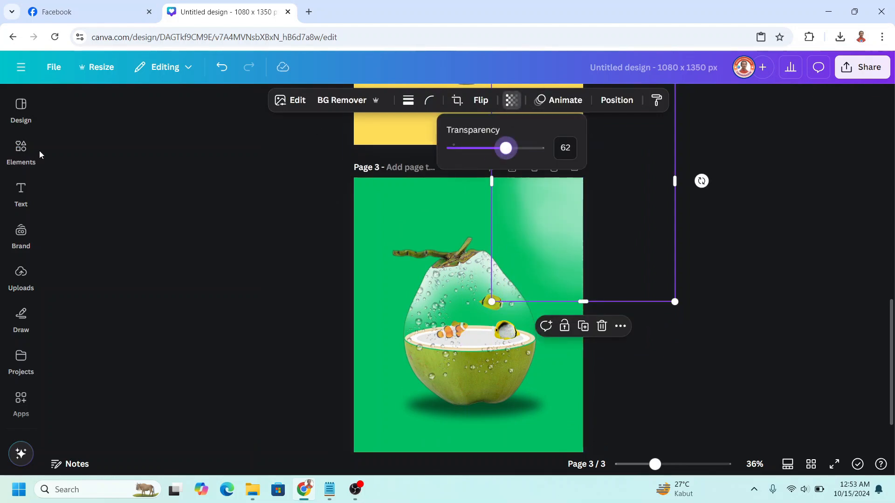
{"action": "left_click", "coordinate": [21, 151]}
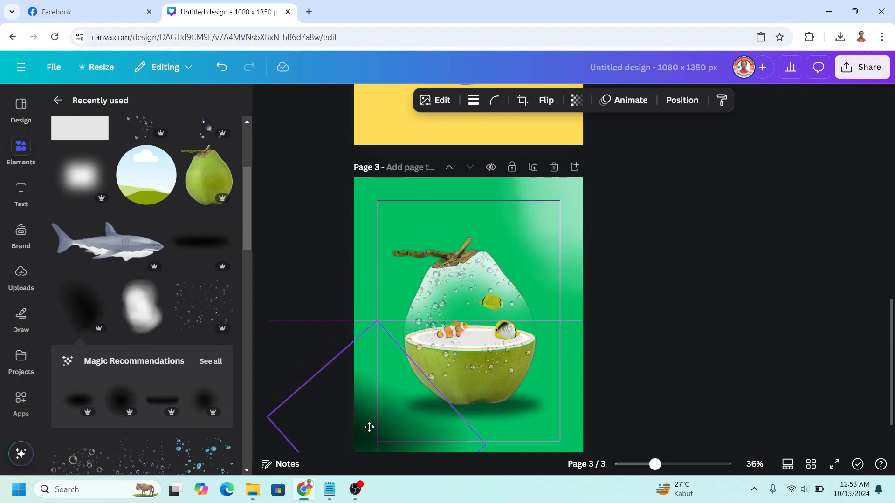
{"action": "mouse_move", "coordinate": [576, 100]}
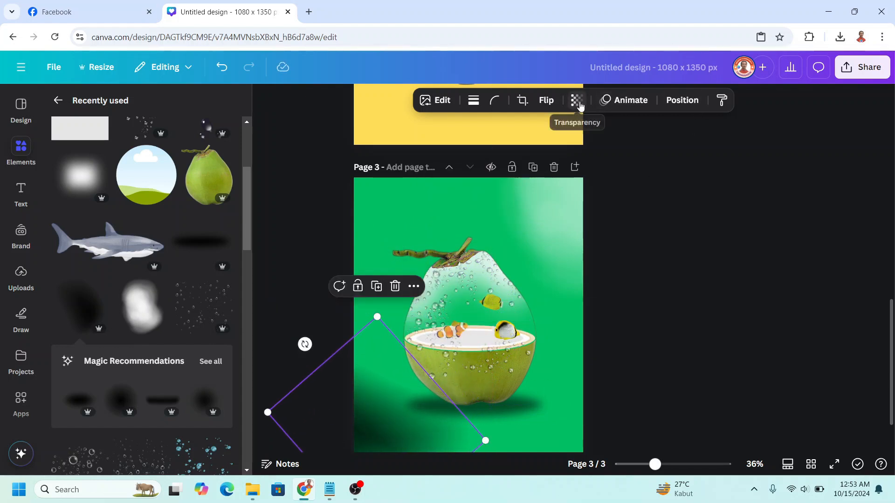
{"action": "left_click", "coordinate": [576, 100]}
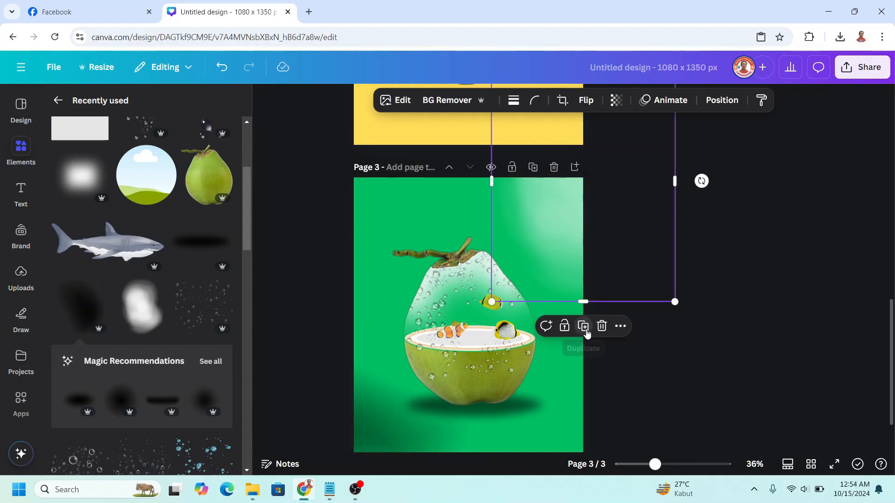
- Duplicate the top-right glow and select the coconut image
{"action": "left_click", "coordinate": [670, 322]}
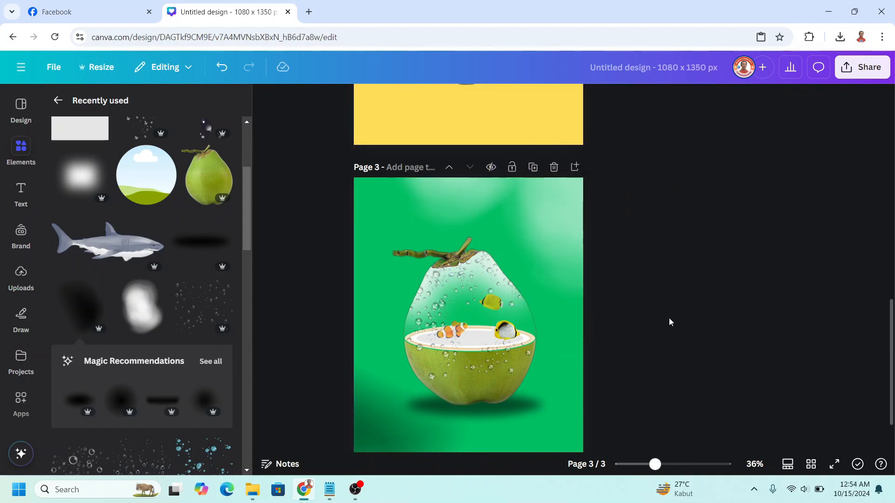
{"action": "left_click", "coordinate": [462, 314]}
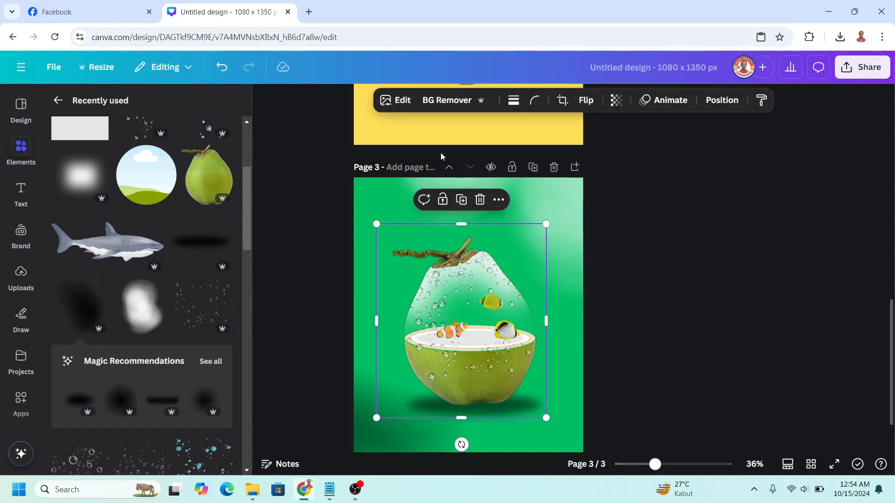
- Shift the coconut's green swatch to Hue about 14 and Saturation 85 in Adjust > Color edit
{"action": "left_click", "coordinate": [403, 100]}
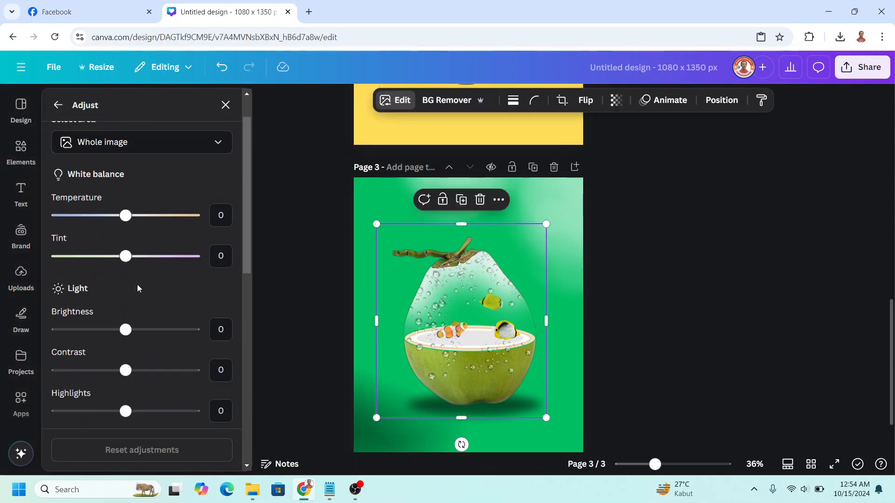
{"action": "scroll", "scroll_direction": "down", "scroll_amount": 3}
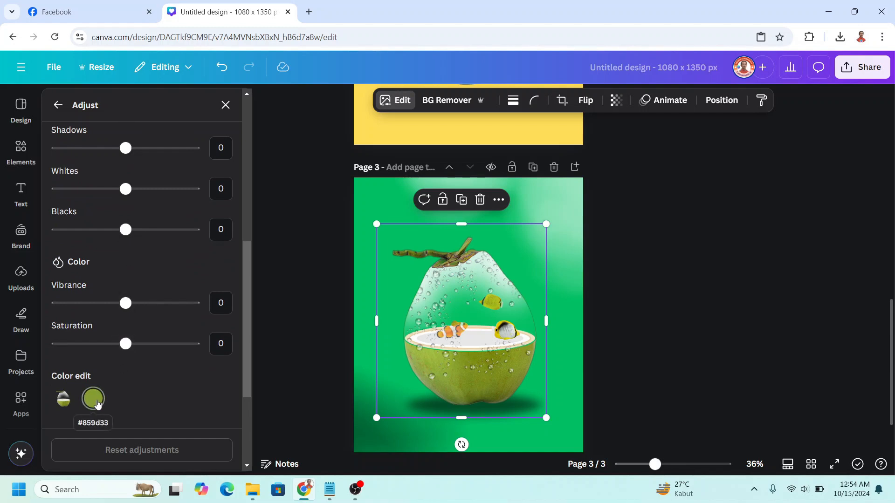
{"action": "scroll", "scroll_direction": "down", "scroll_amount": 3}
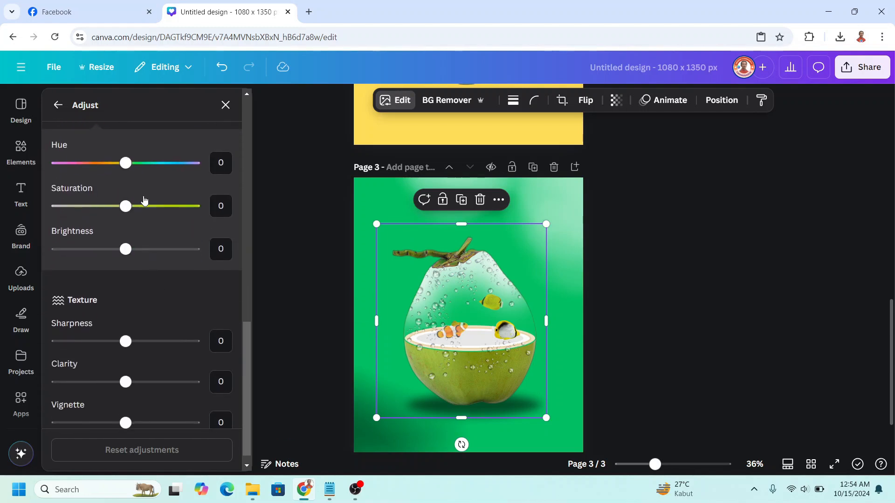
{"action": "left_click_drag", "start_coordinate": [126, 163], "coordinate": [137, 163]}
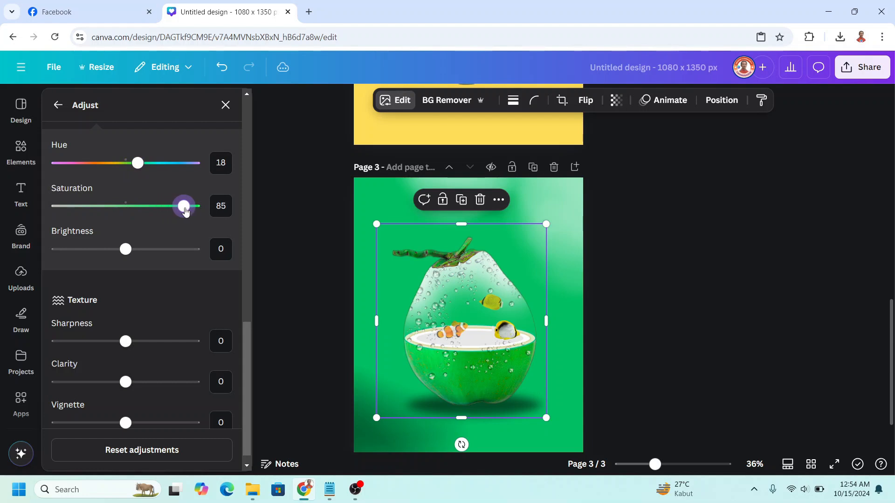
{"action": "left_click_drag", "start_coordinate": [137, 162], "coordinate": [135, 163]}
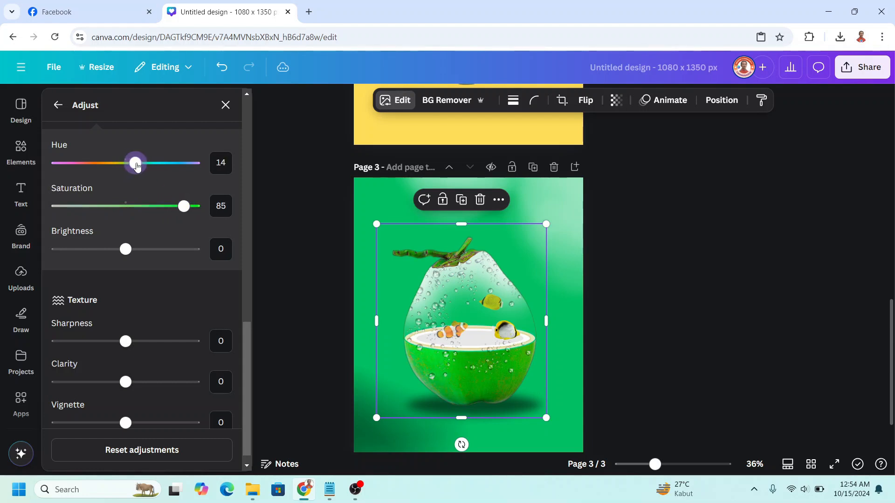